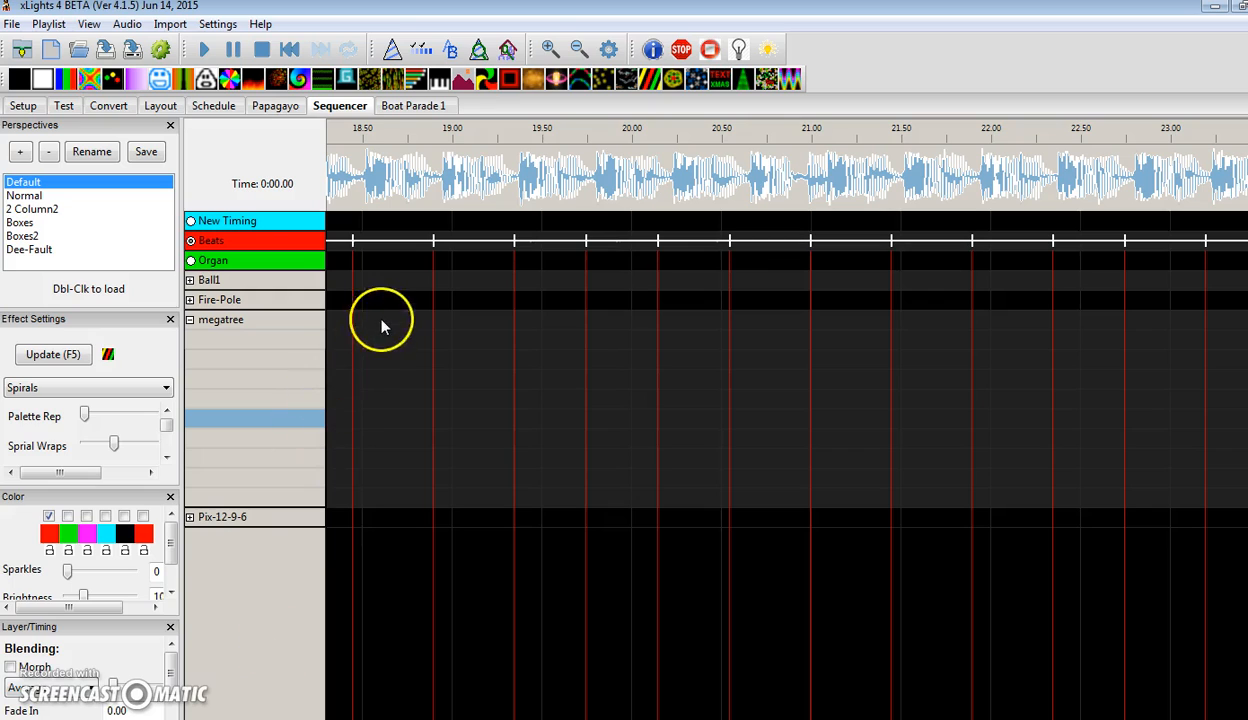
Bring up the Effect Presets dialog from the megatree row's context menu
{"action": "right_click", "coordinate": [378, 322]}
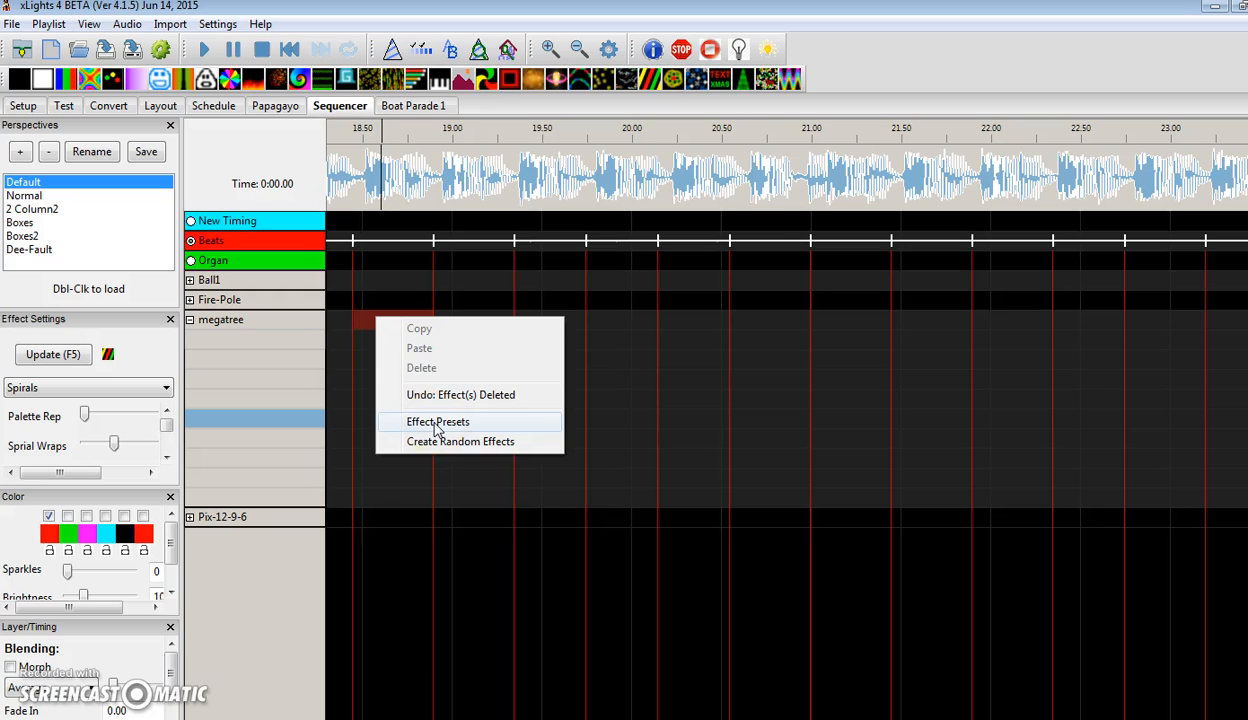
{"action": "left_click", "coordinate": [436, 420]}
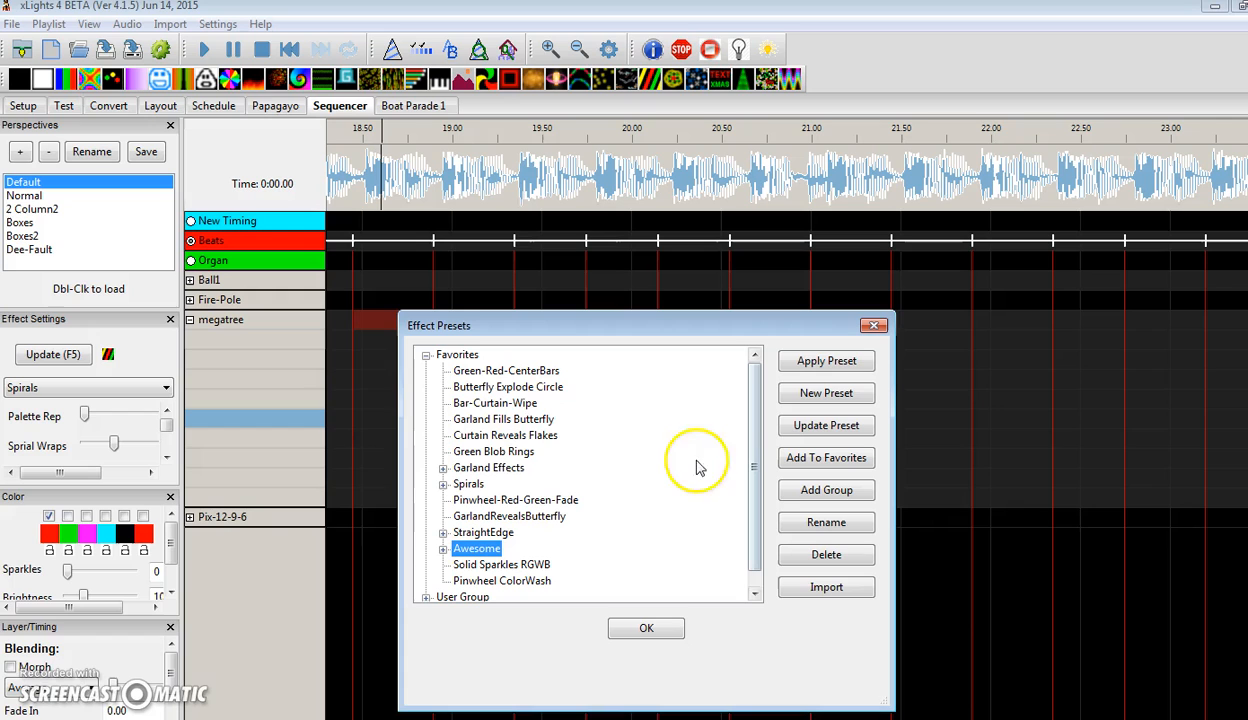
{"action": "left_click", "coordinate": [492, 452]}
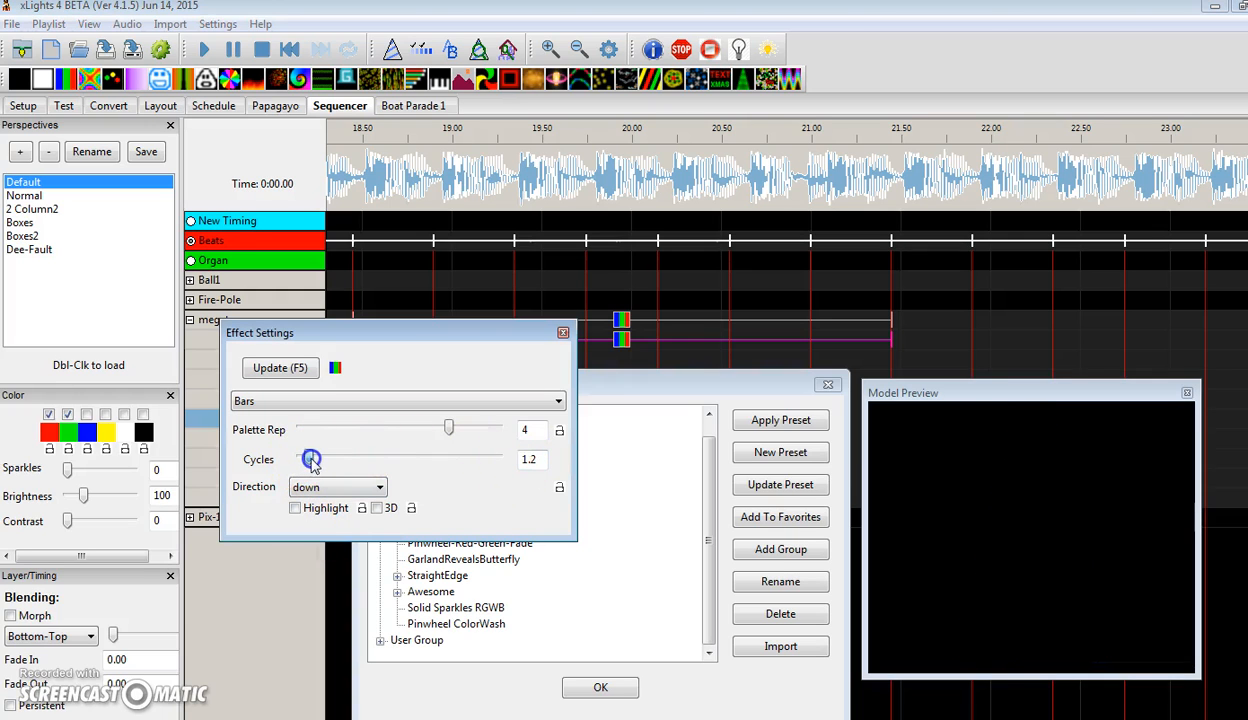
Set the megatree Bars effect Cycles from 1.2 to 1.0 and preview the red-green cone
{"action": "left_click_drag", "start_coordinate": [312, 458], "coordinate": [308, 458]}
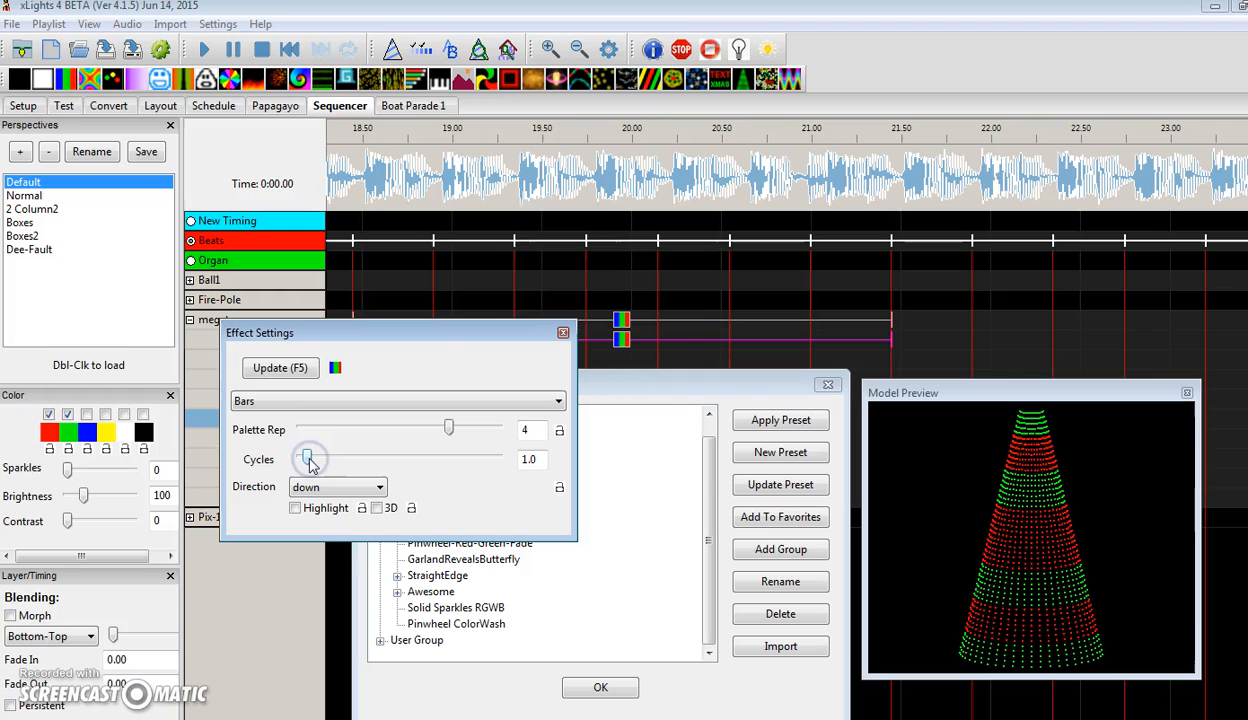
{"action": "left_click", "coordinate": [564, 332]}
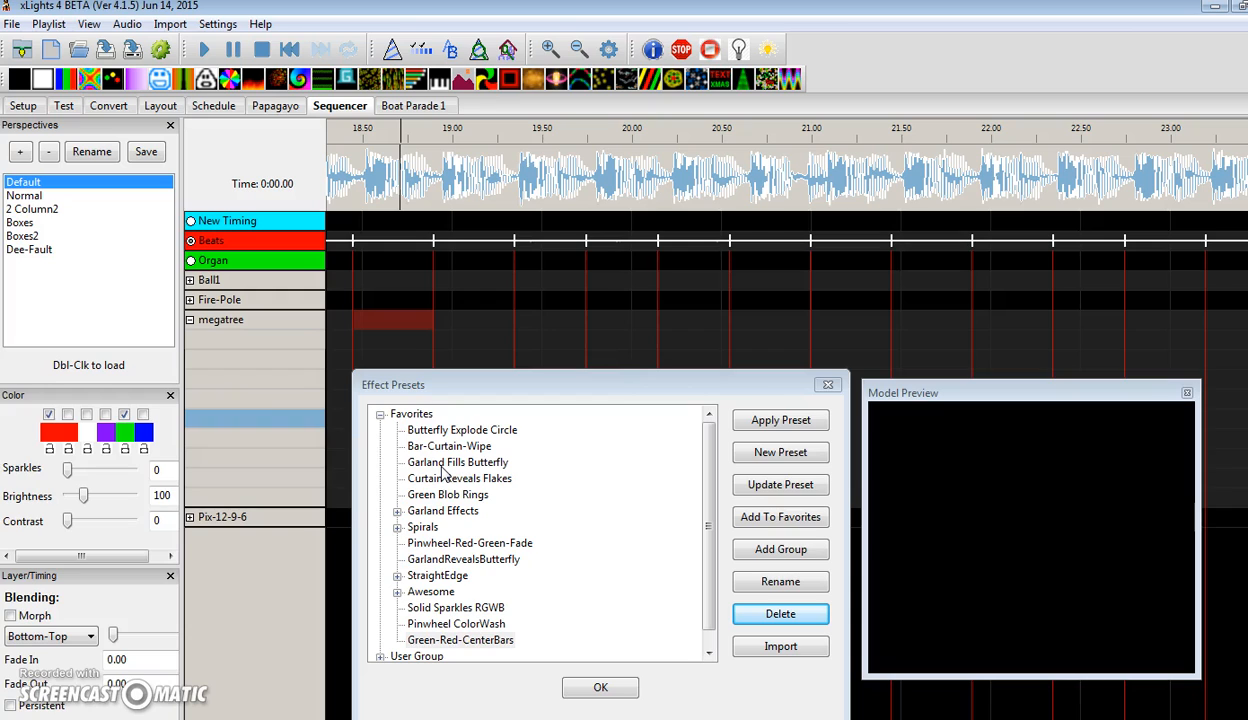
{"action": "mouse_move", "coordinate": [510, 644]}
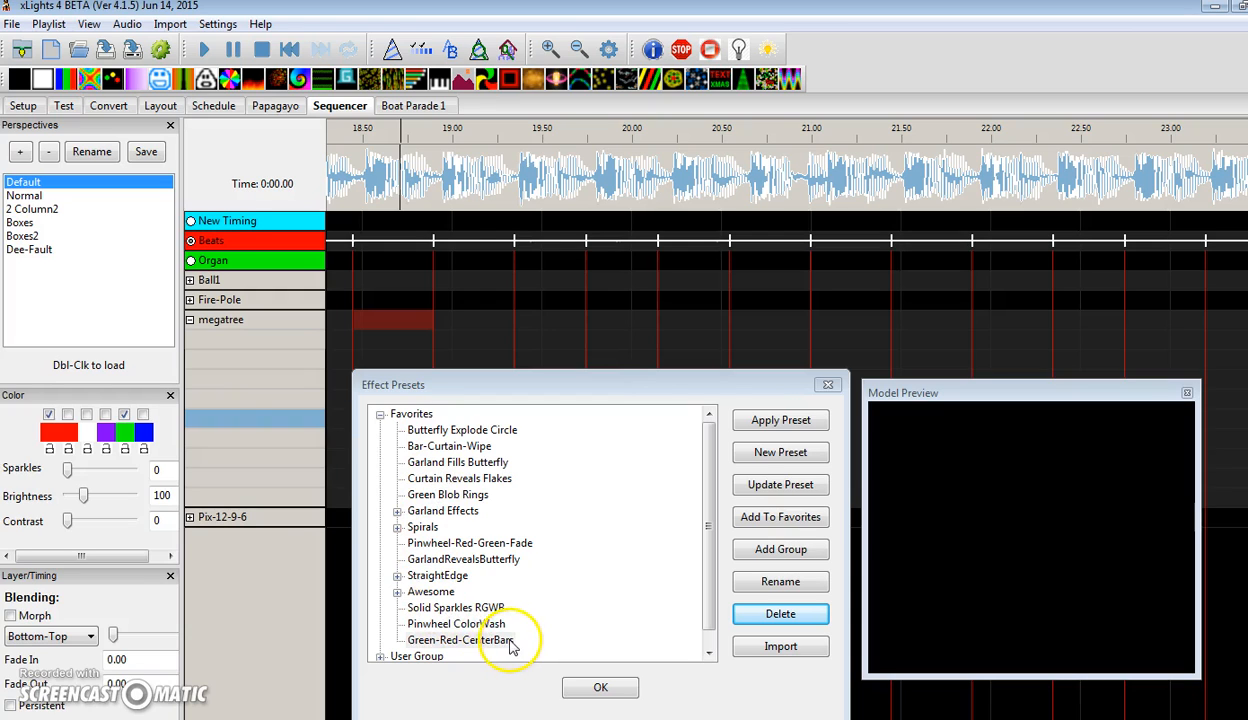
Apply the Green-Red-CenterBars favourite preset to the megatree effect
{"action": "left_click", "coordinate": [456, 624]}
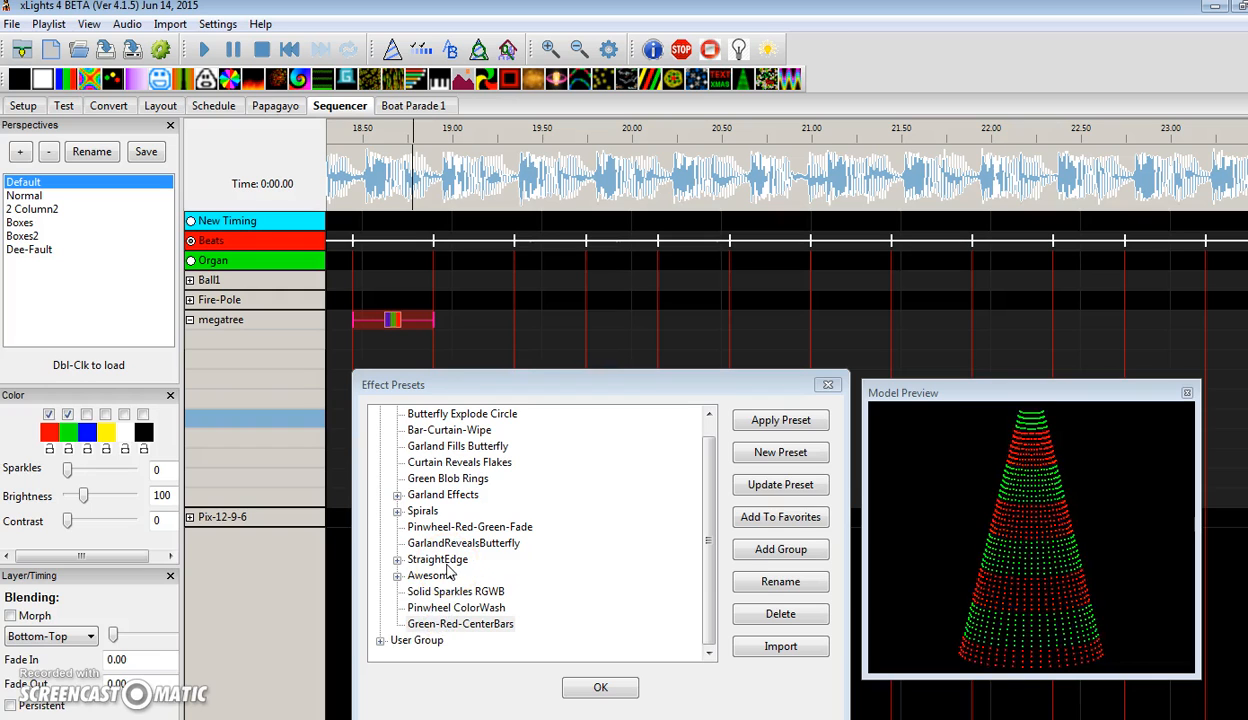
{"action": "left_click", "coordinate": [460, 624]}
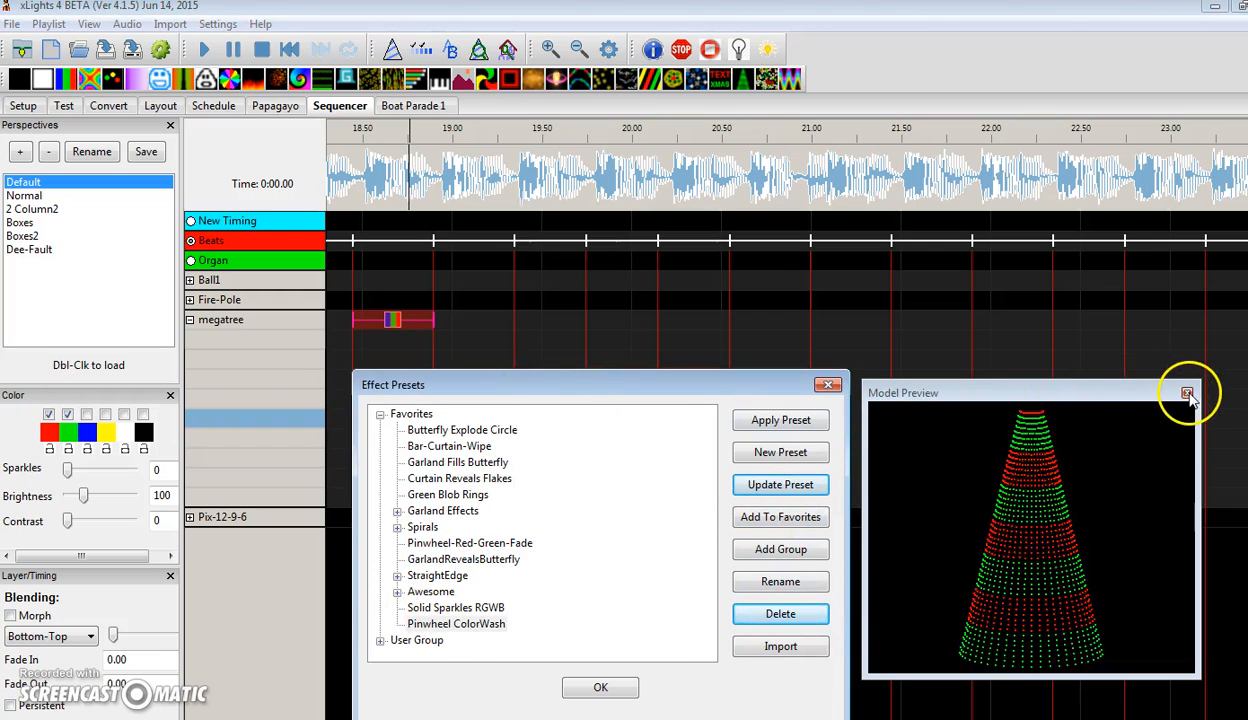
Apply the Chunks - Red Green Up preset to the megatree section
{"action": "right_click", "coordinate": [392, 320]}
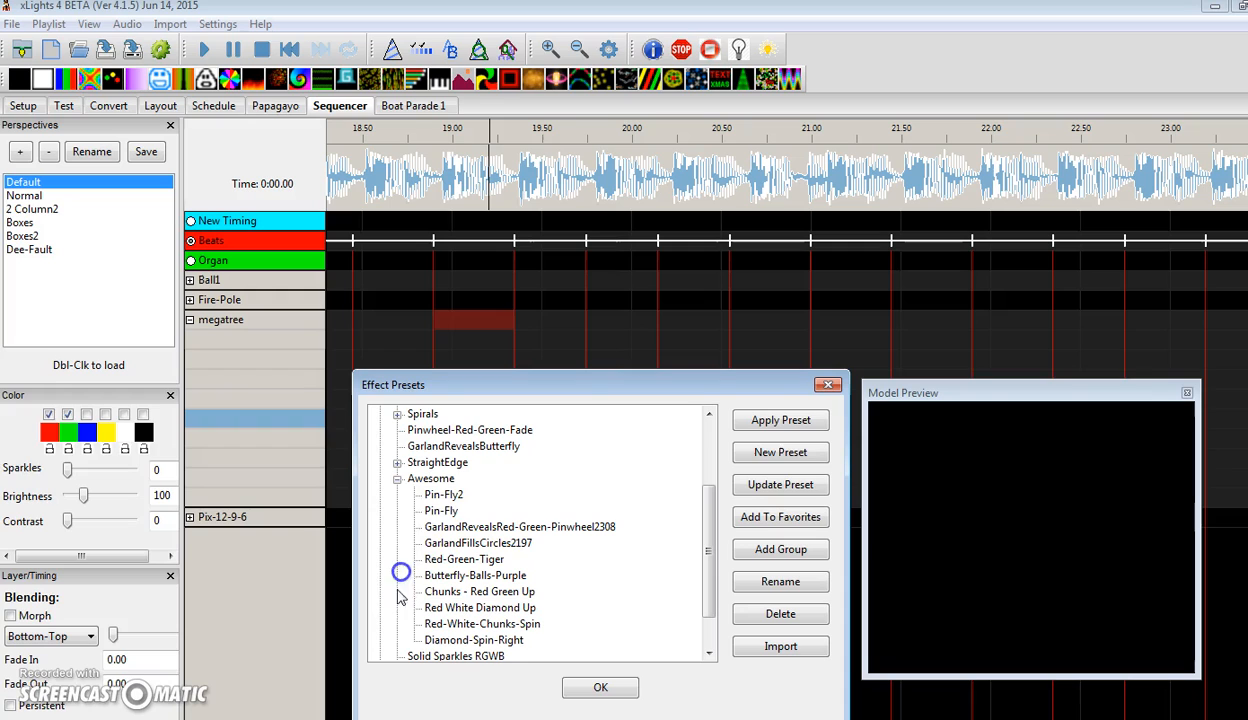
{"action": "scroll", "scroll_direction": "down", "scroll_amount": 3}
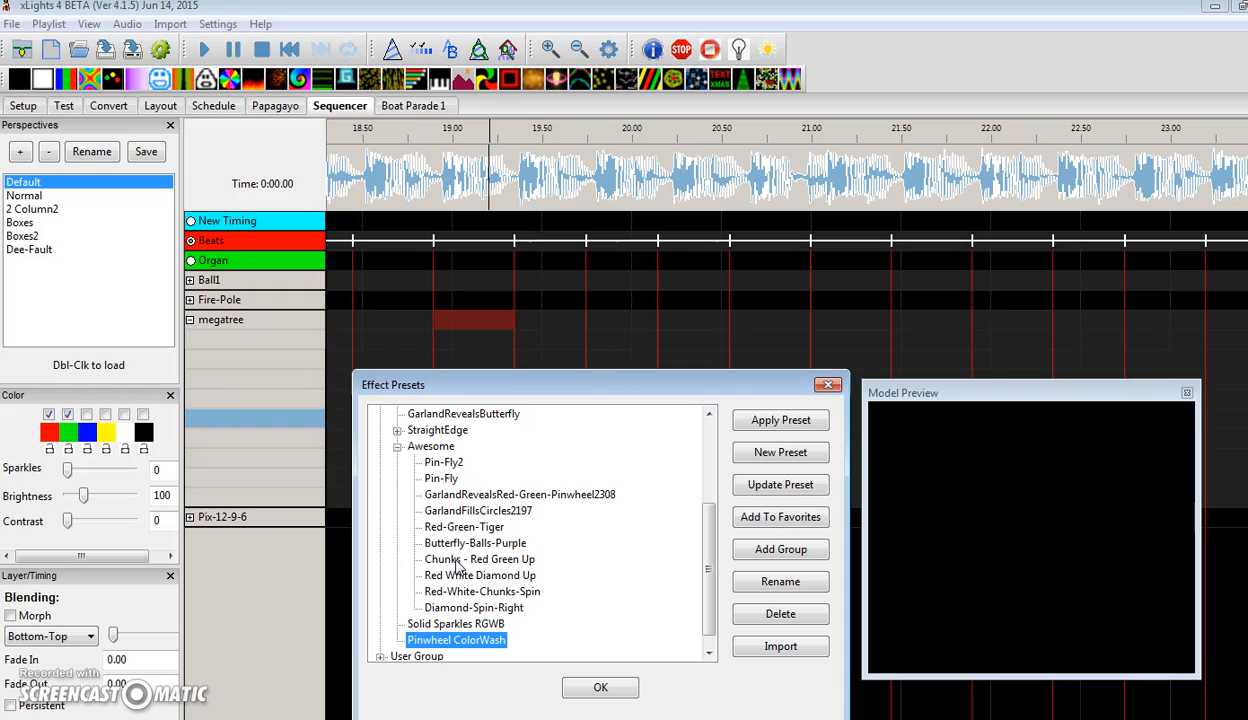
{"action": "left_click", "coordinate": [480, 560]}
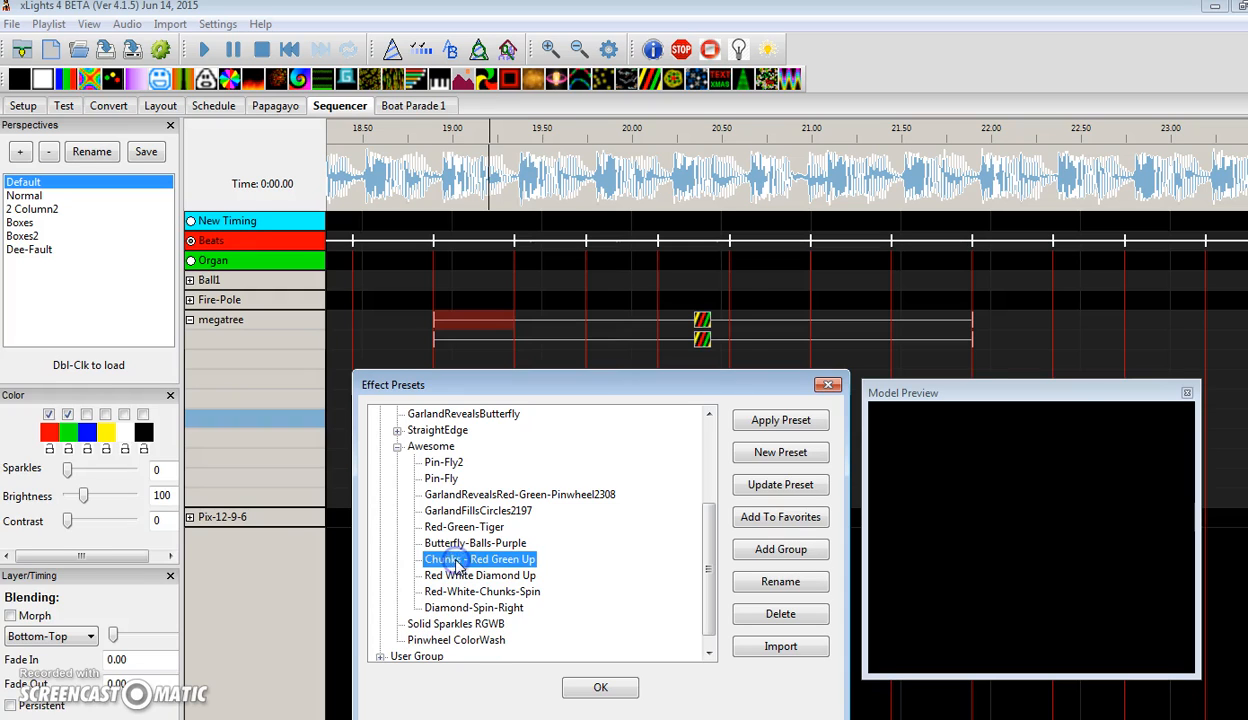
{"action": "left_click", "coordinate": [780, 420]}
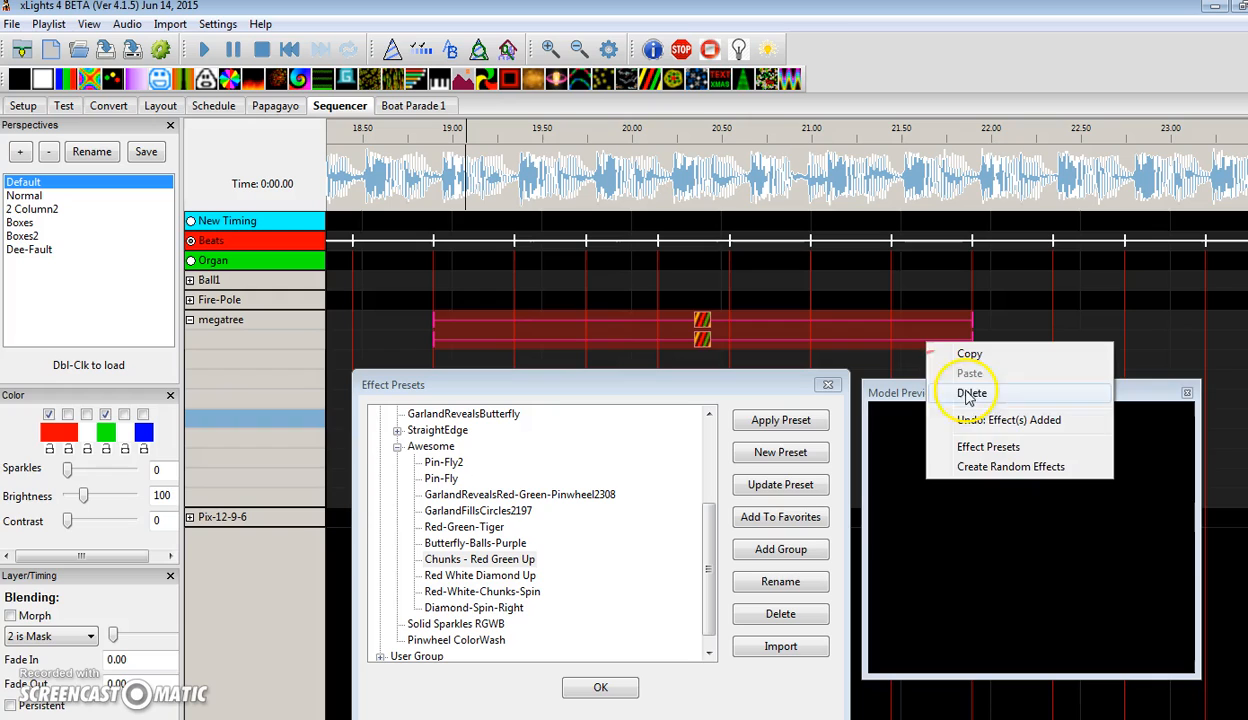
Delete the Chunks effects and apply Red-White-Chunks-Spin from the Awesome group instead
{"action": "left_click", "coordinate": [972, 392]}
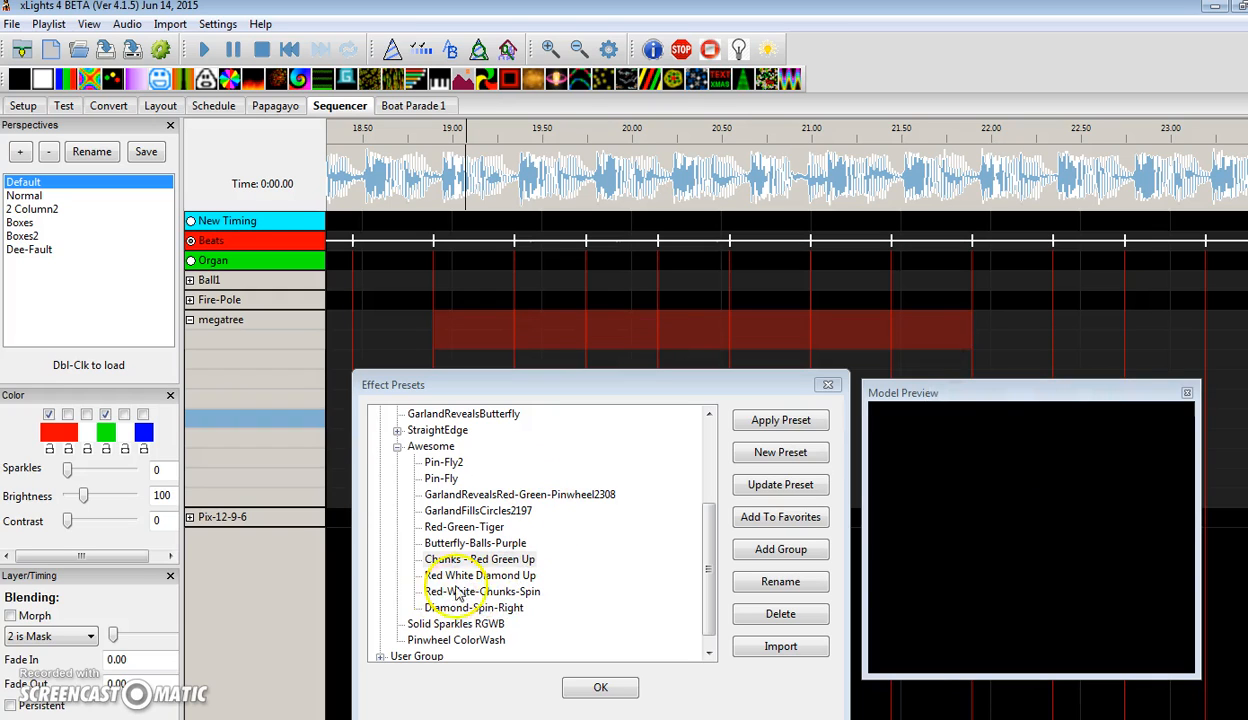
{"action": "mouse_move", "coordinate": [504, 596]}
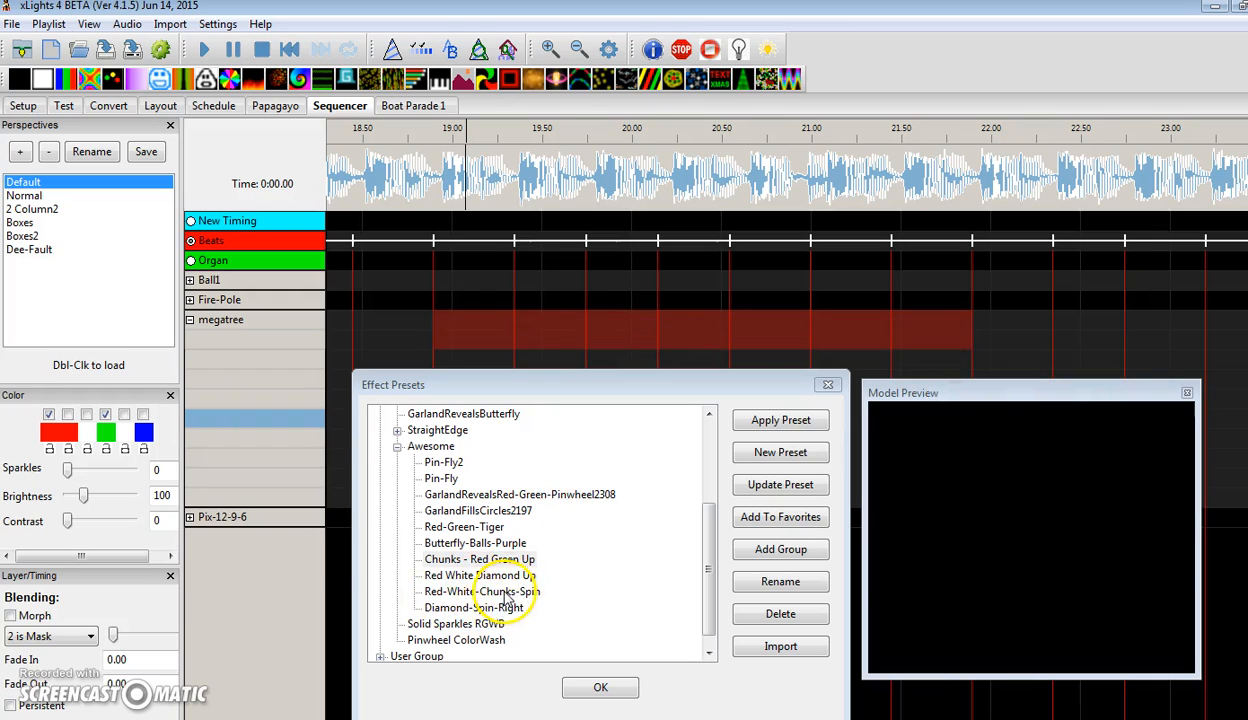
{"action": "left_click", "coordinate": [484, 592]}
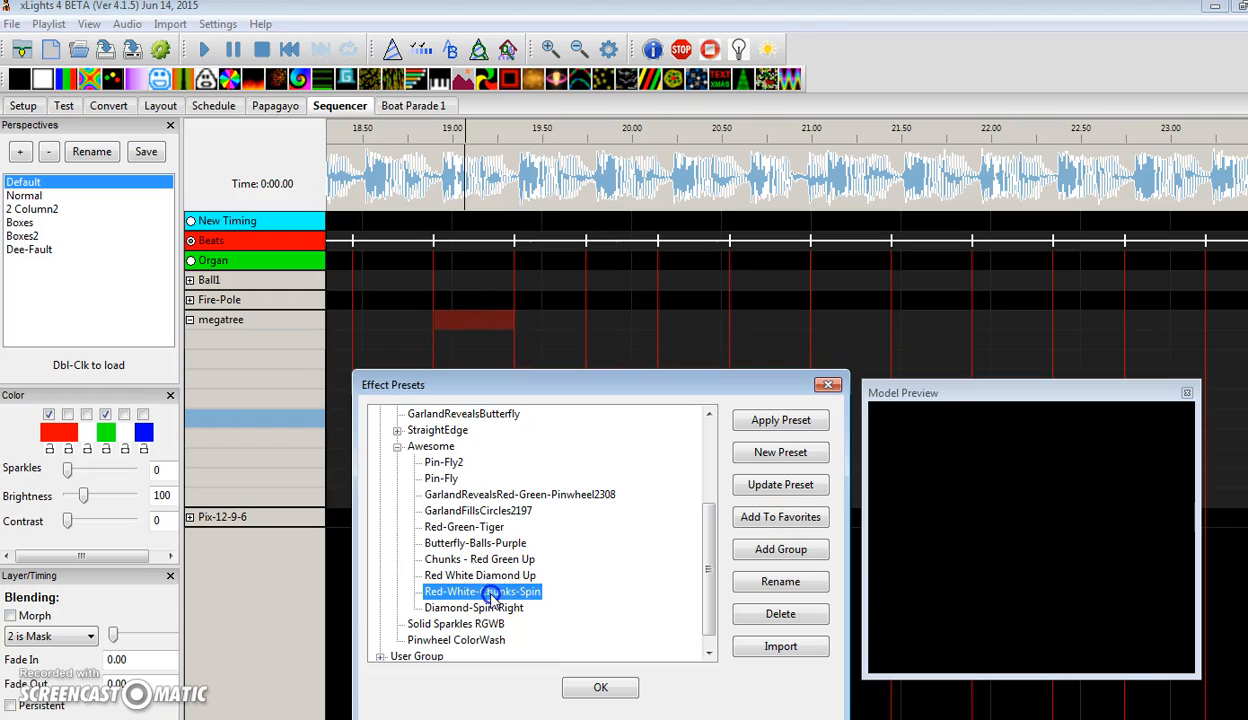
{"action": "left_click", "coordinate": [780, 420]}
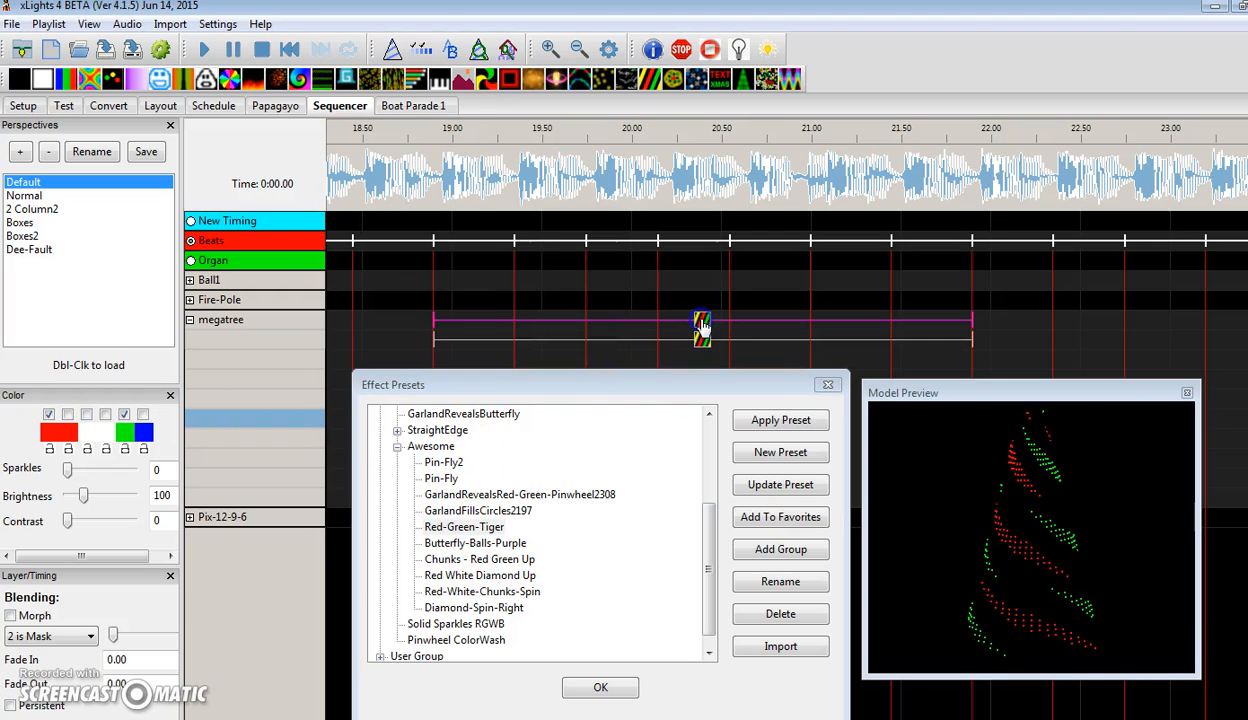
{"action": "mouse_move", "coordinate": [820, 356]}
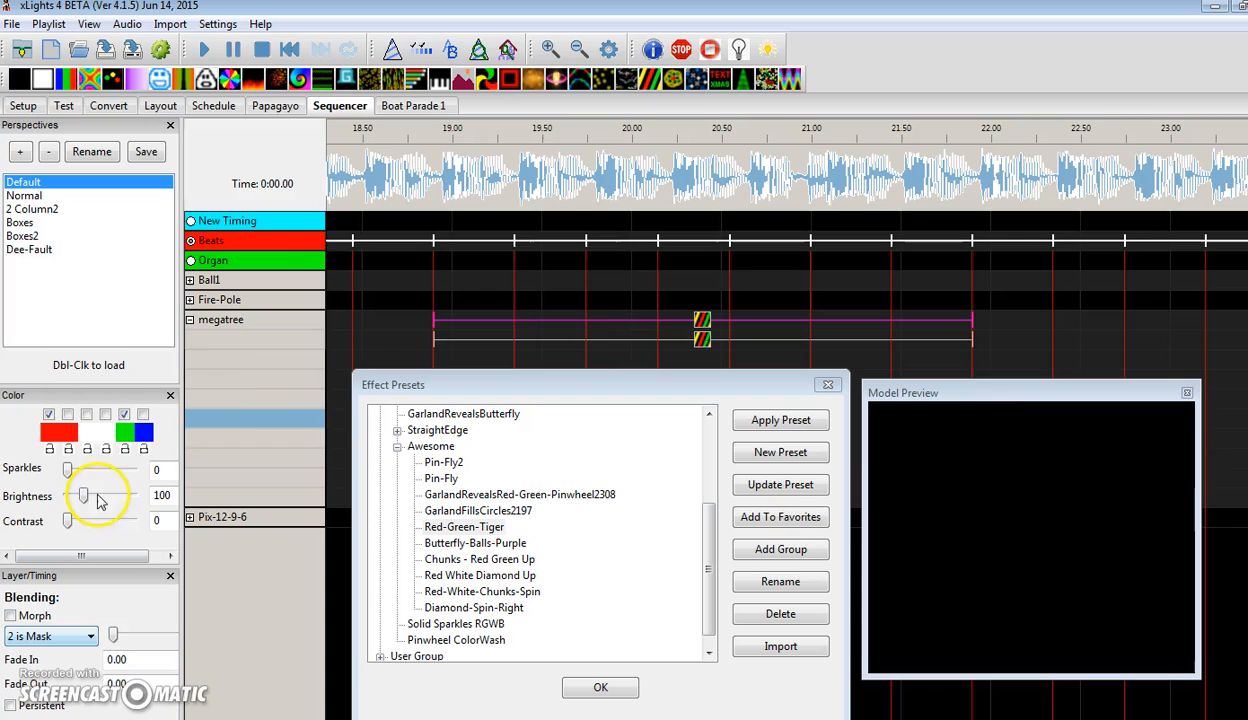
{"action": "left_click", "coordinate": [702, 320]}
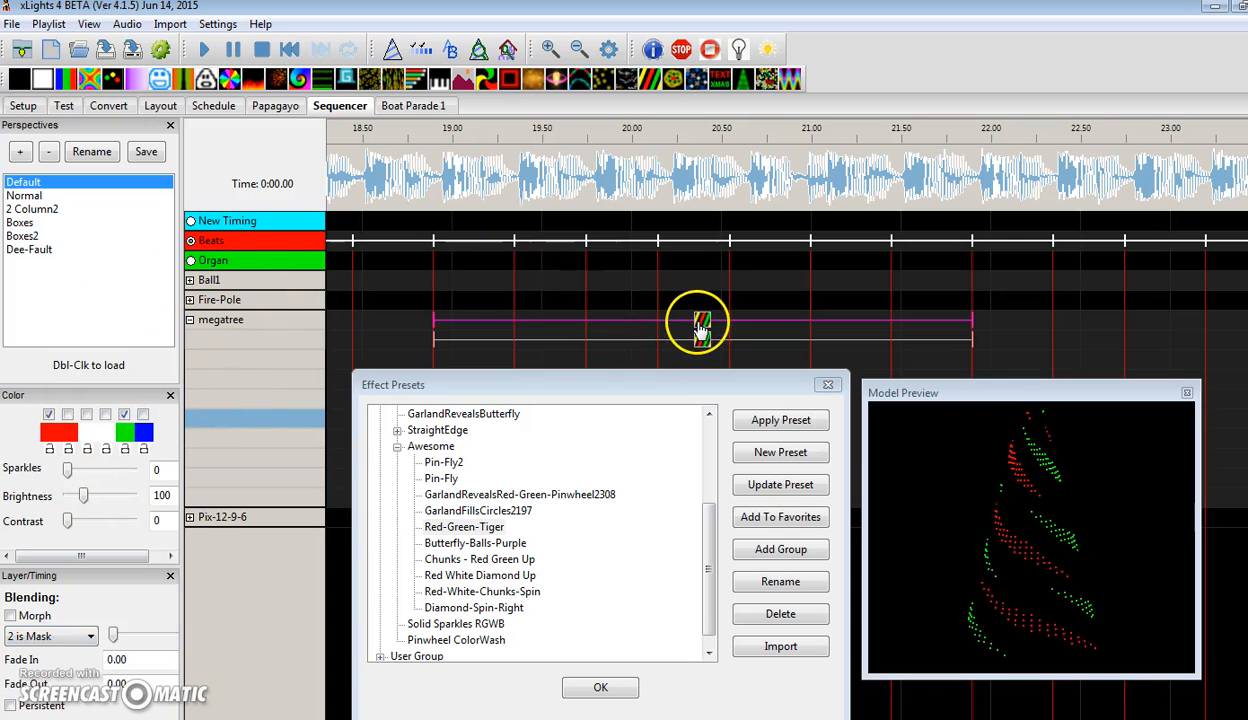
{"action": "left_click", "coordinate": [452, 52]}
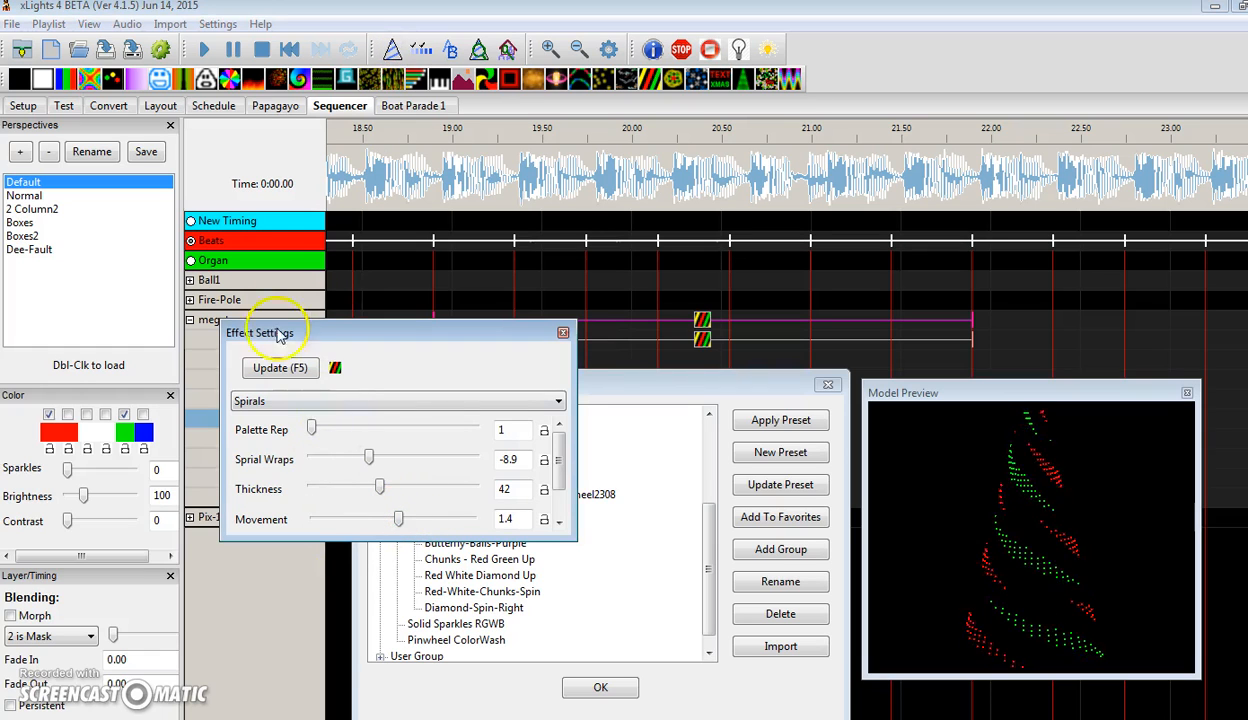
{"action": "mouse_move", "coordinate": [564, 338]}
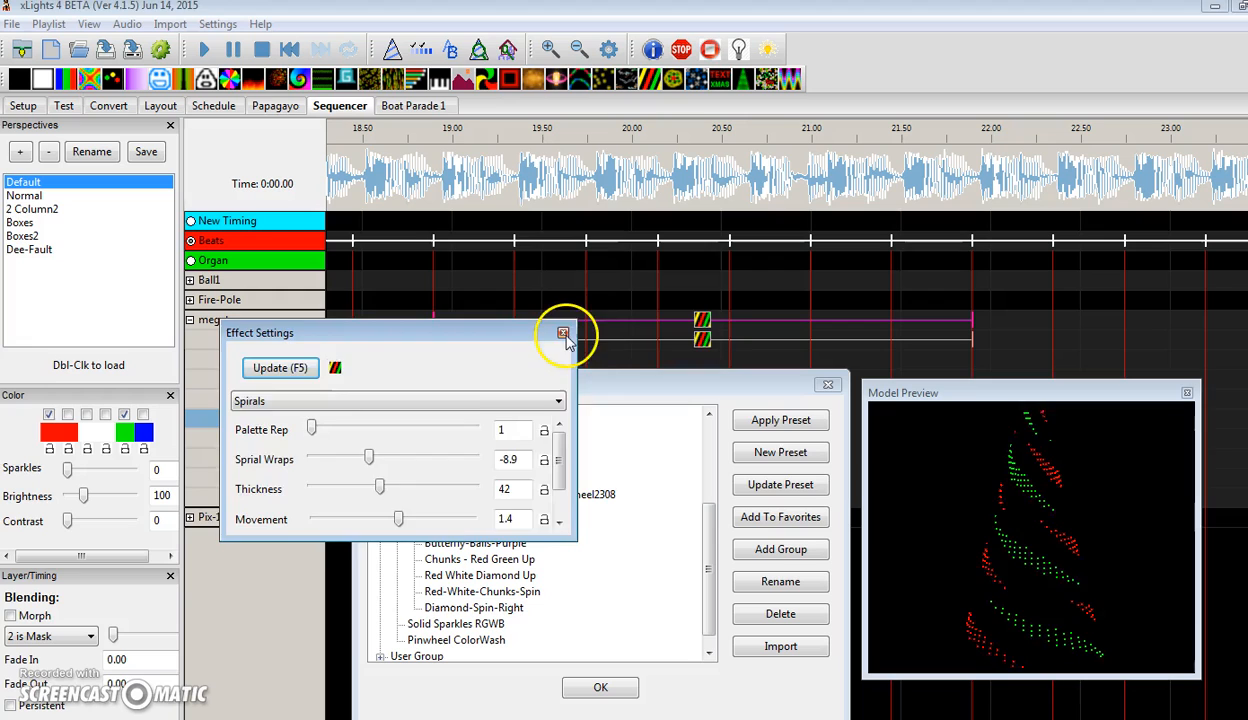
{"action": "left_click", "coordinate": [564, 332]}
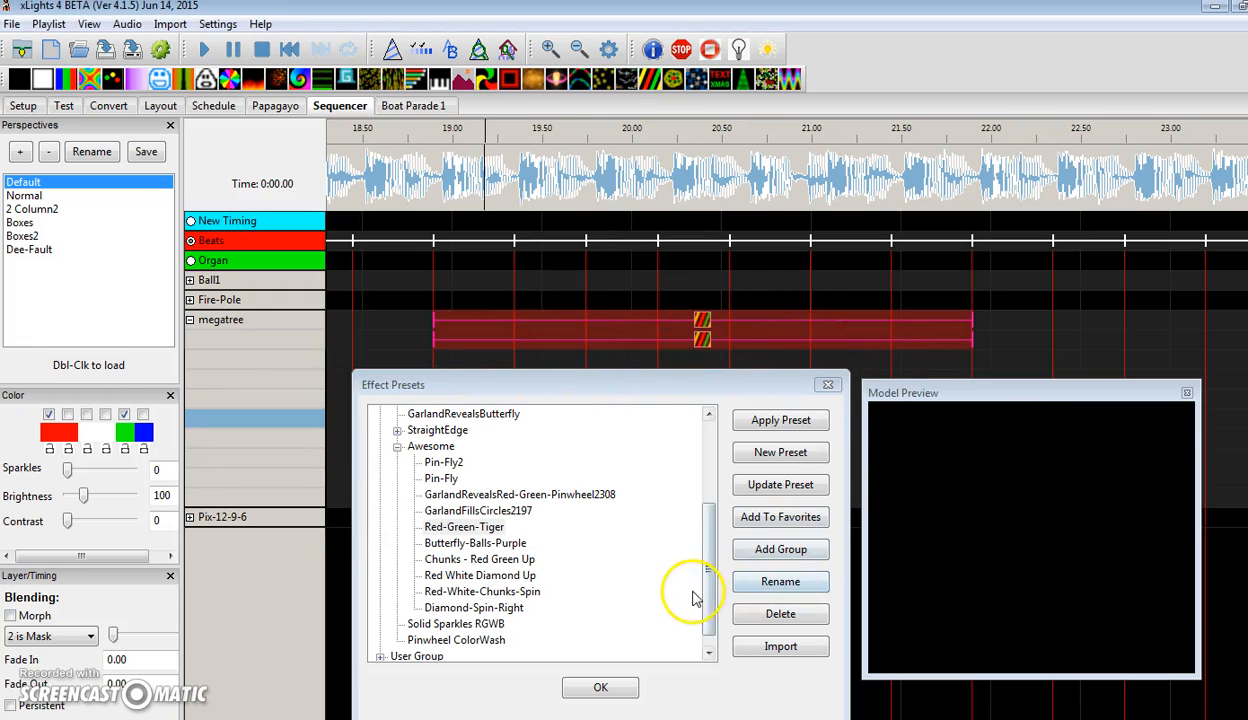
{"action": "left_click", "coordinate": [464, 512]}
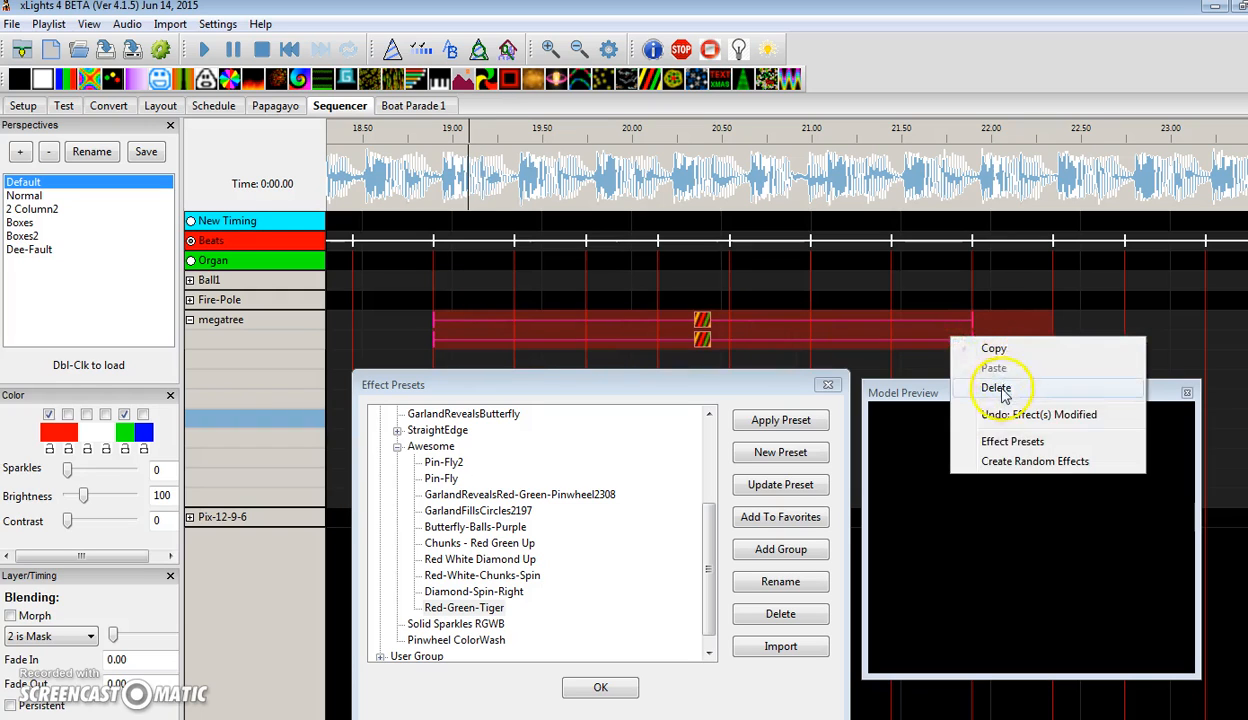
Delete and undo the added megatree preset effects, then close Effect Presets with OK
{"action": "left_click", "coordinate": [996, 388]}
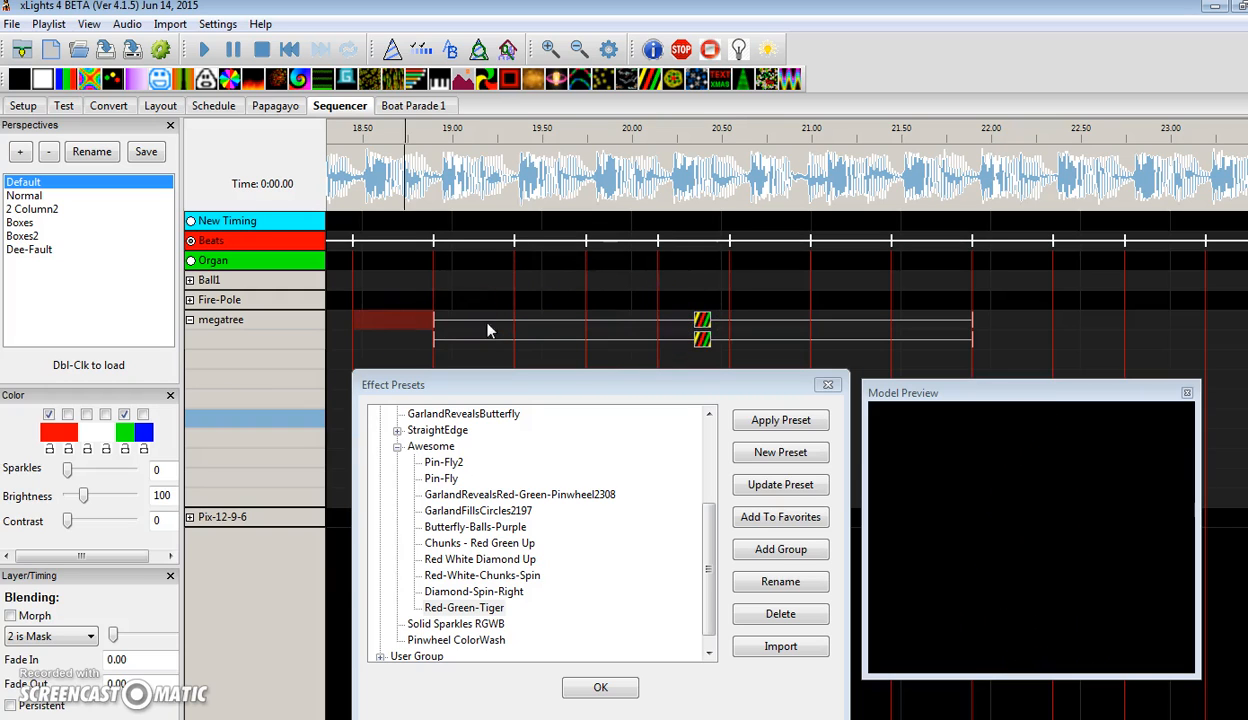
{"action": "right_click", "coordinate": [944, 344]}
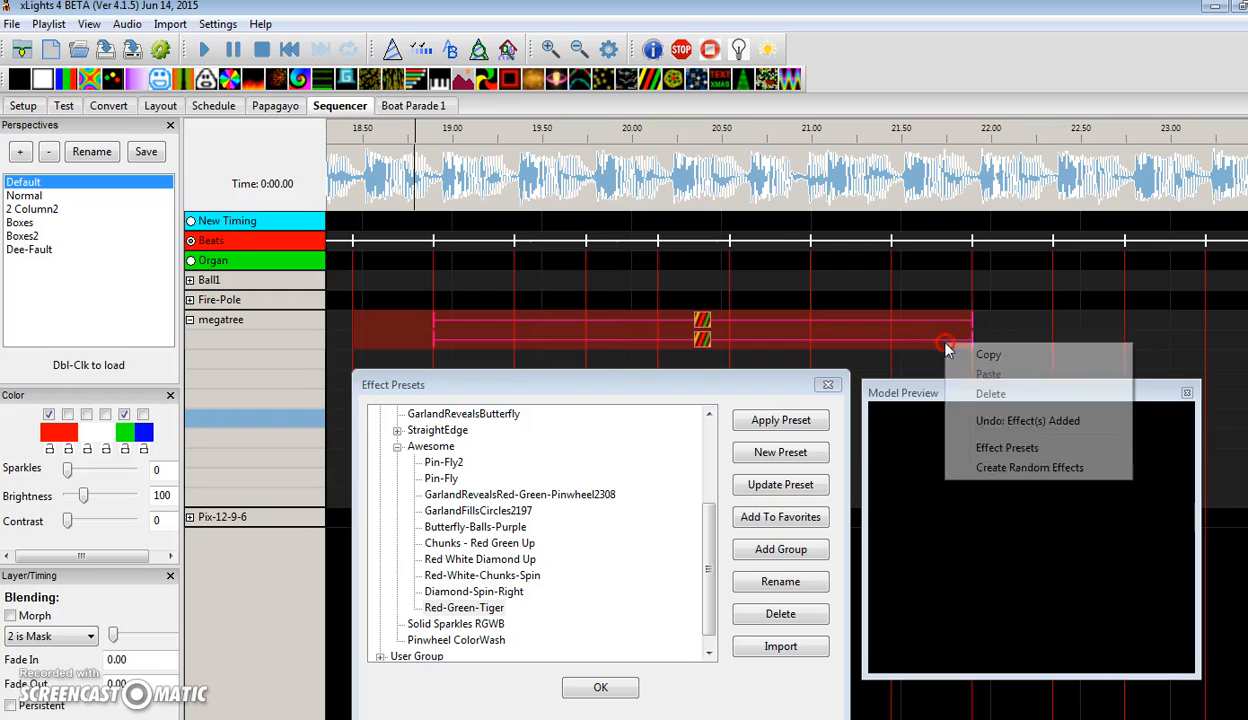
{"action": "left_click", "coordinate": [990, 392]}
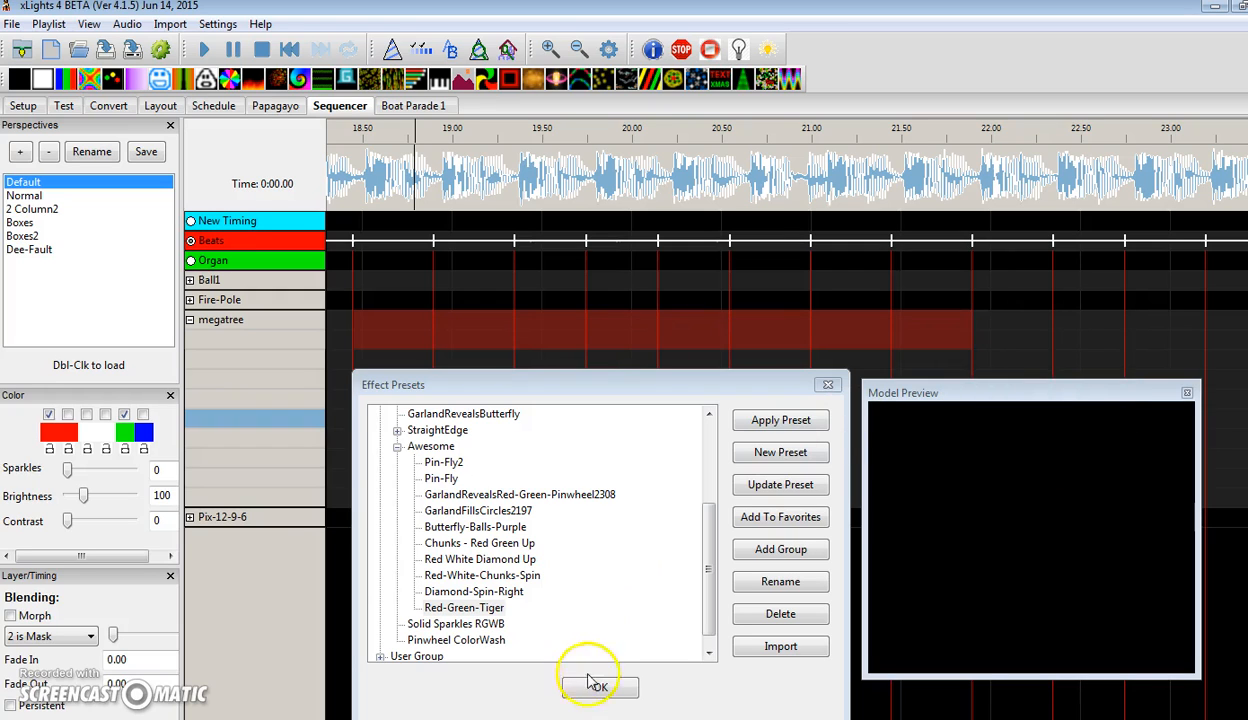
{"action": "left_click", "coordinate": [598, 686]}
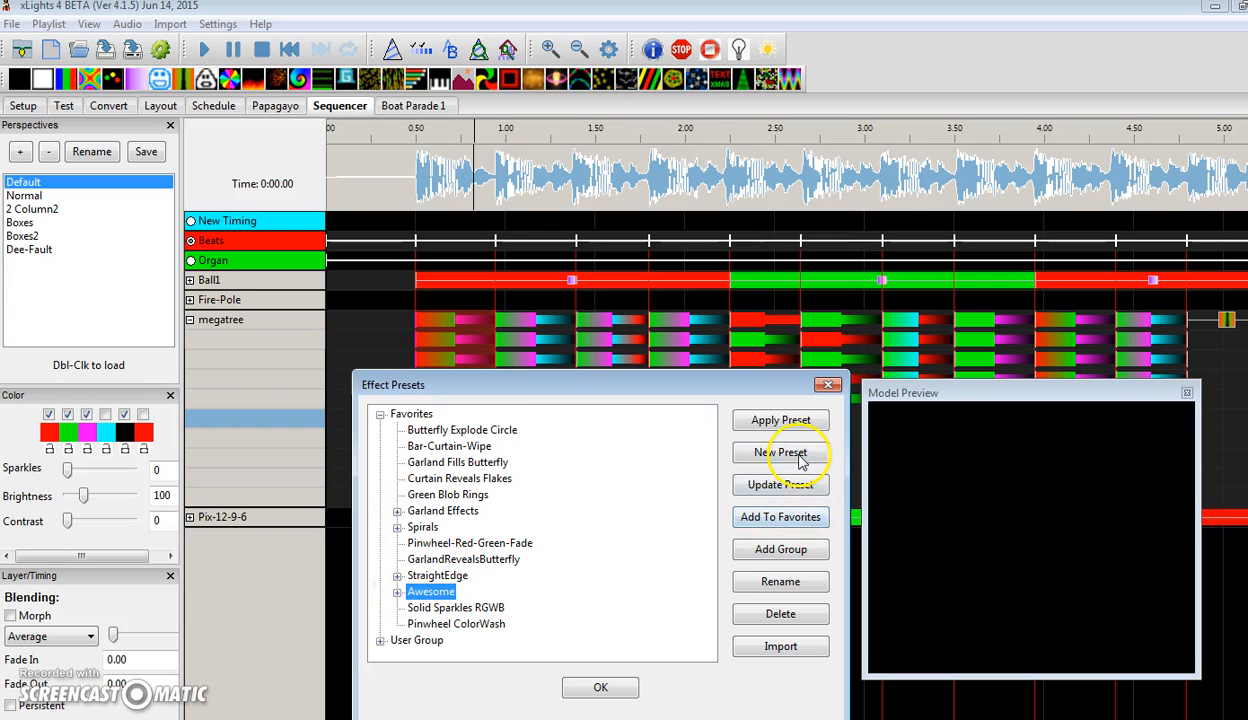
Save the megatree morph layers as a new Awesome preset named Swipes-6
{"action": "left_click", "coordinate": [780, 452]}
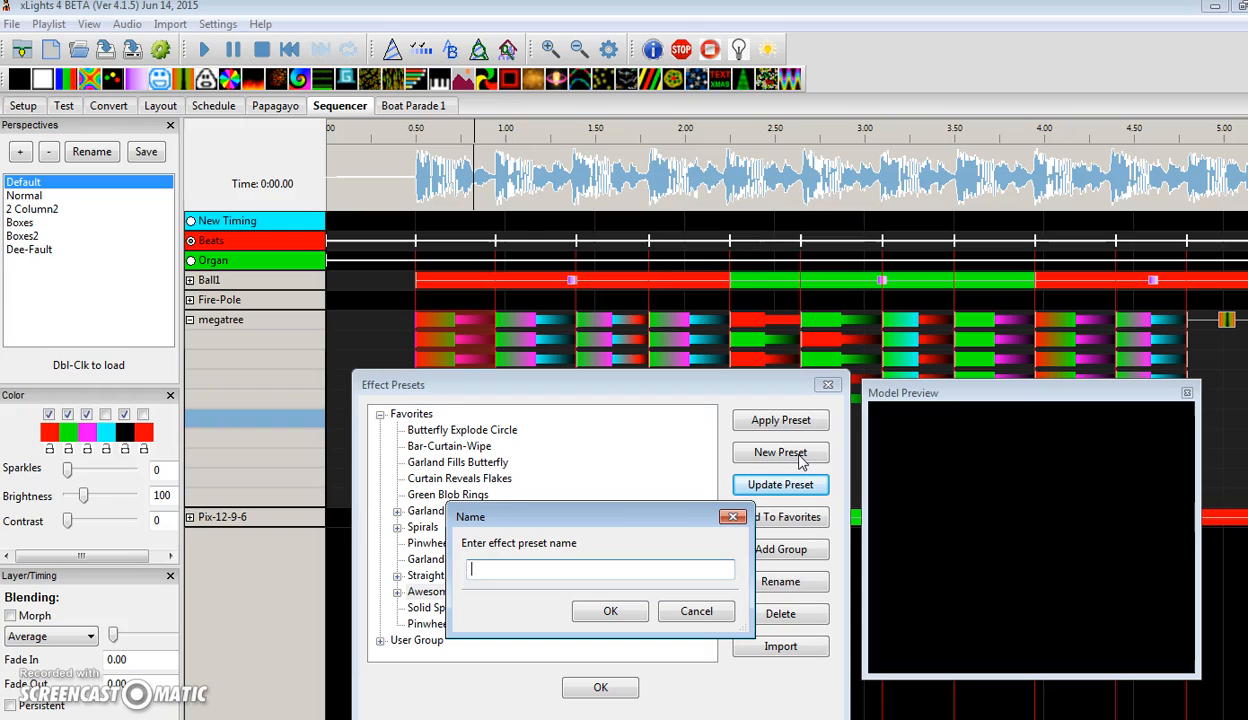
{"action": "type", "text": "Swipes"}
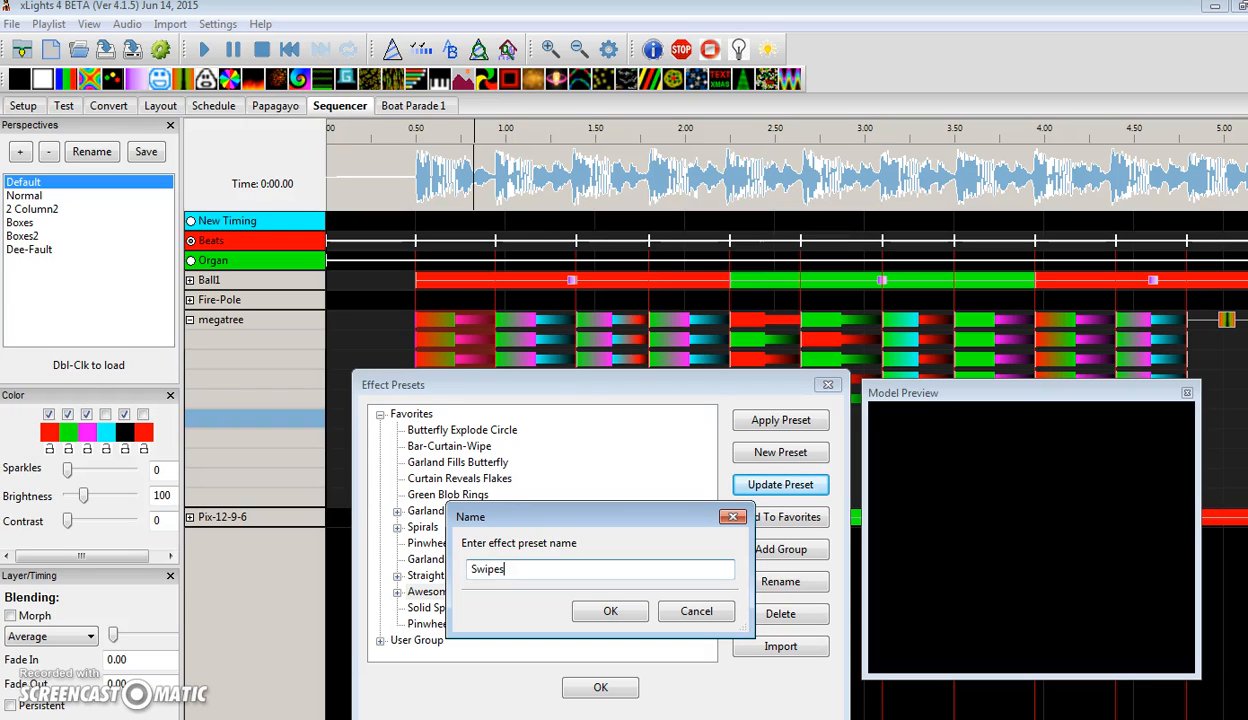
{"action": "type", "text": "6"}
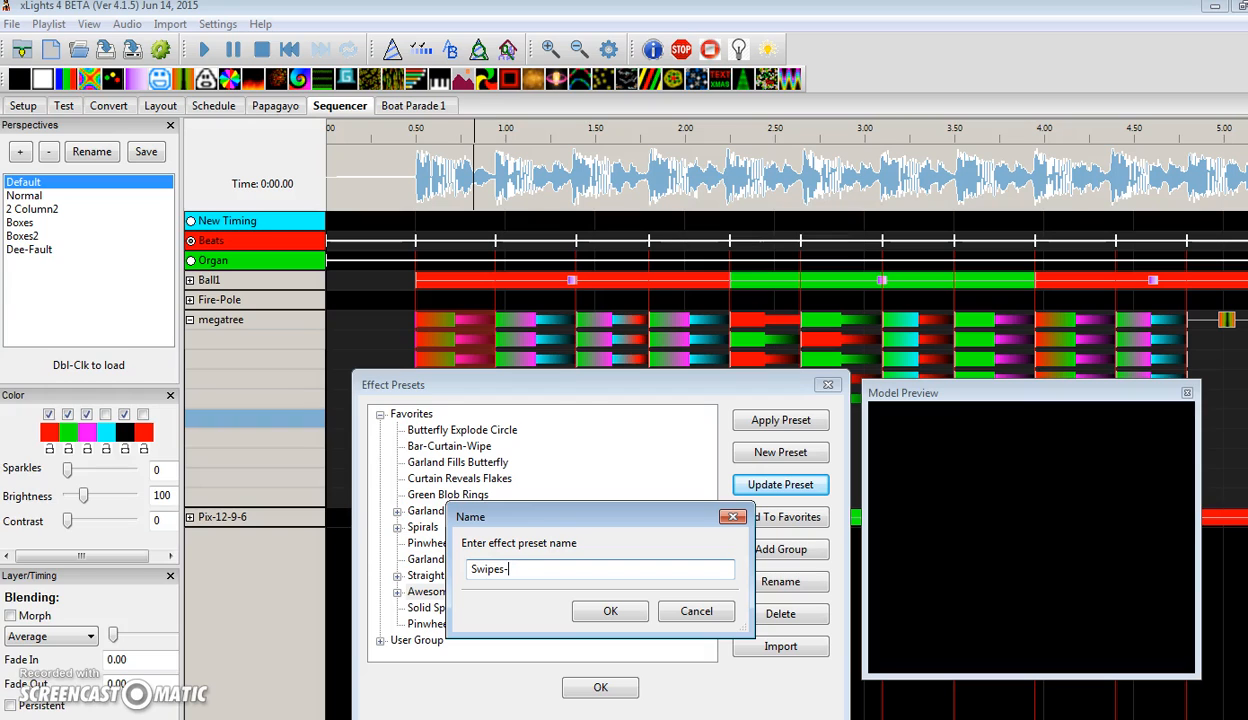
{"action": "left_click", "coordinate": [610, 612]}
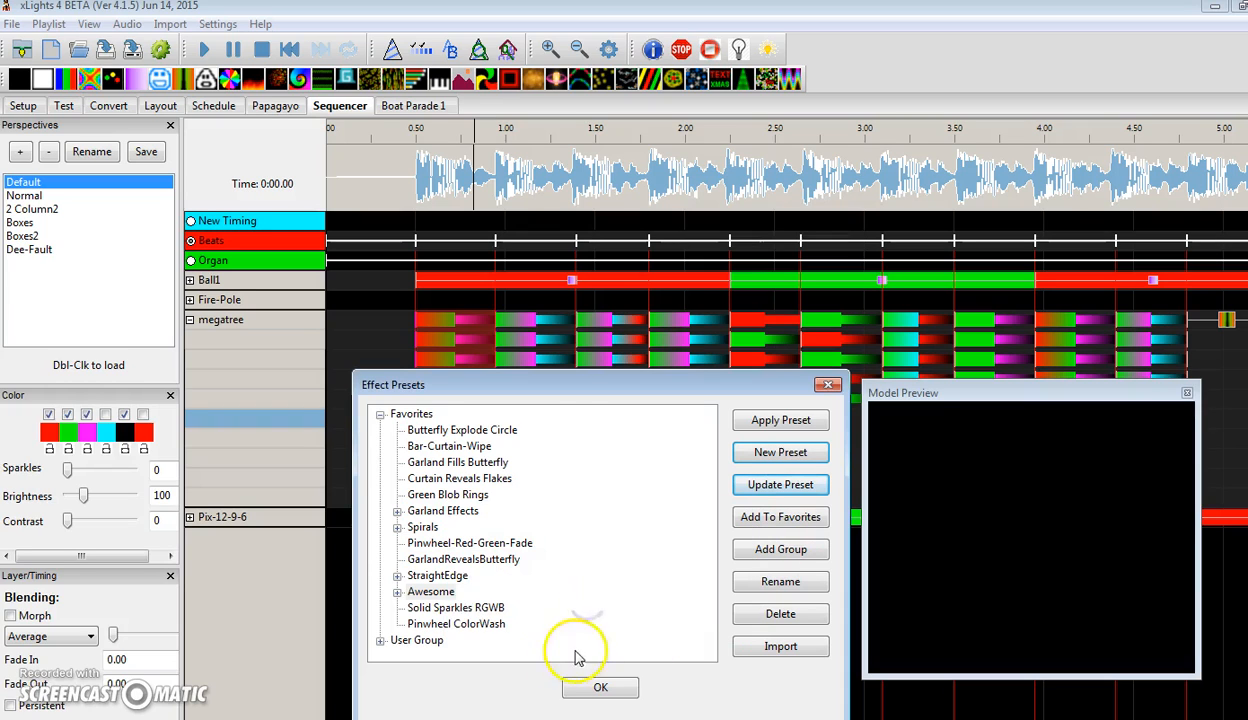
Move to around 19:00 and apply the Swipes-6 preset to a megatree span there
{"action": "left_click", "coordinate": [600, 688]}
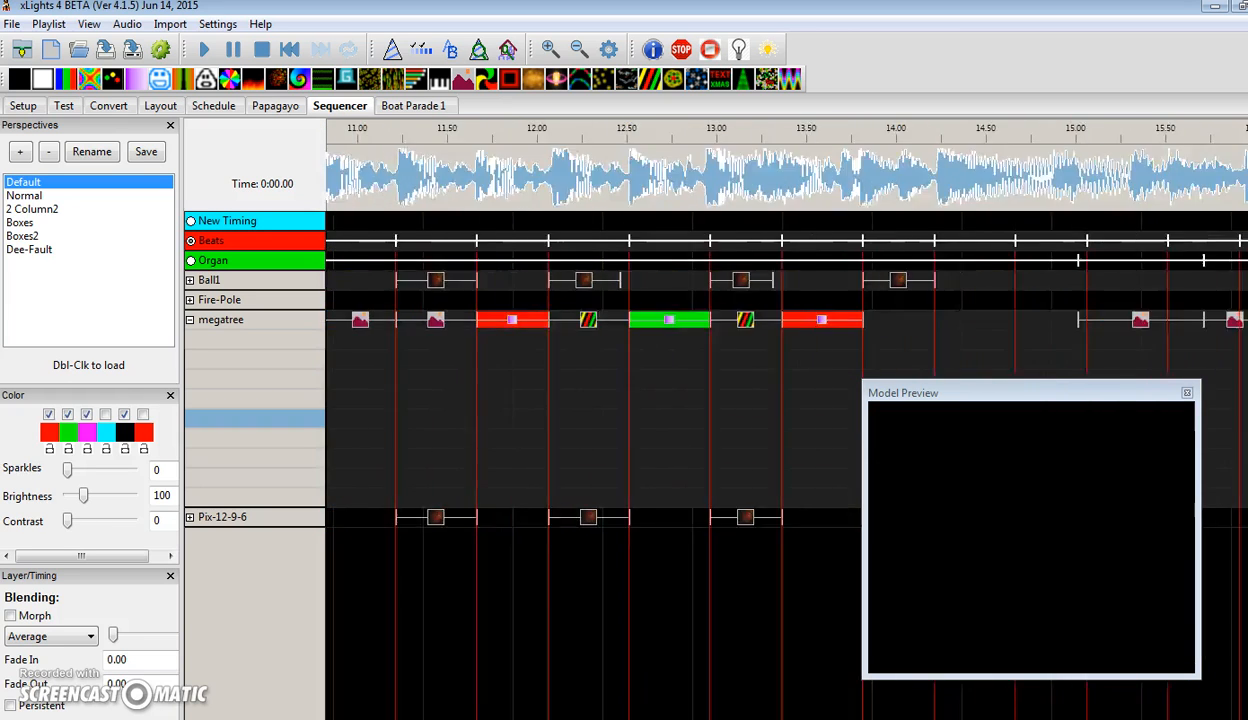
{"action": "scroll", "scroll_direction": "right", "scroll_amount": 3}
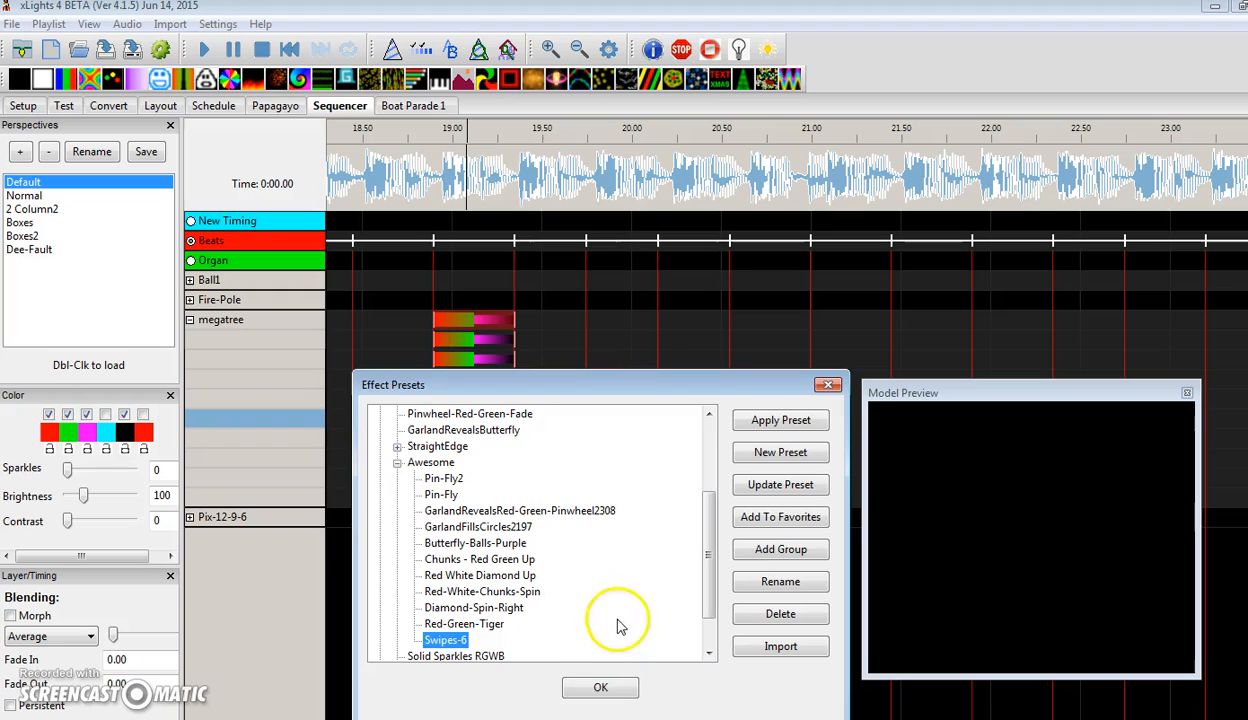
{"action": "left_click", "coordinate": [600, 688]}
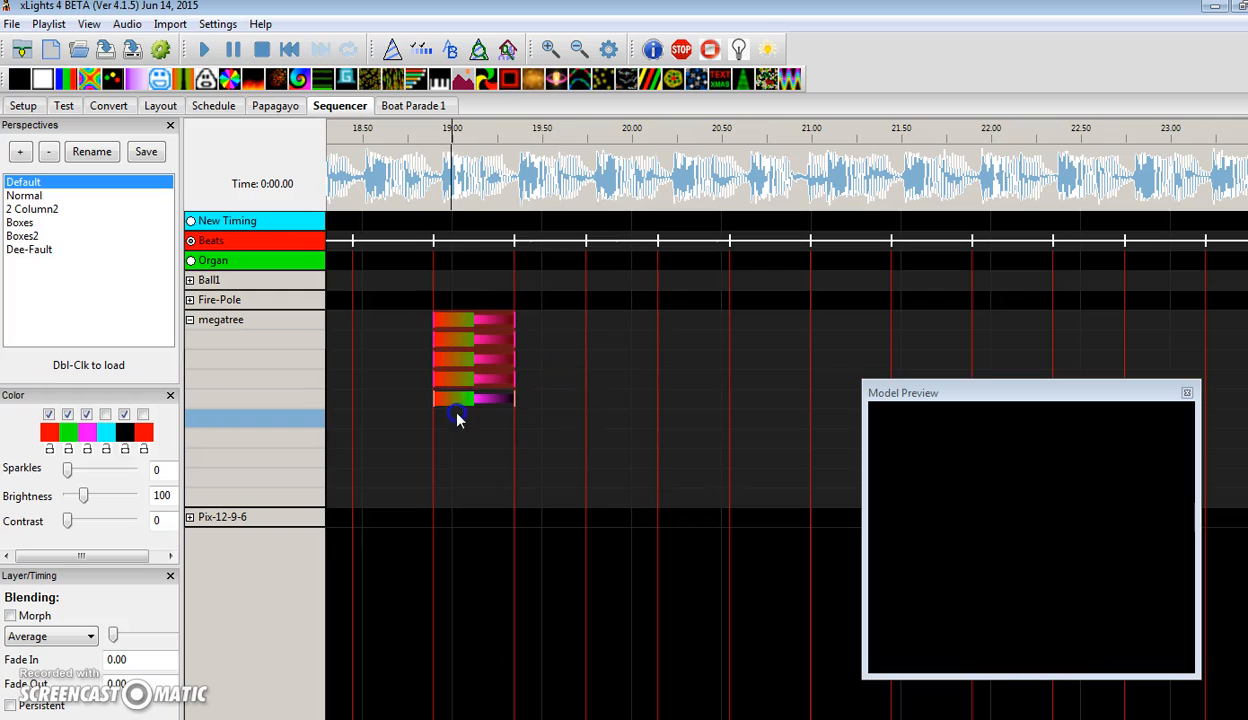
Reopen Effect Presets for an empty megatree span just after 20:00
{"action": "right_click", "coordinate": [456, 400]}
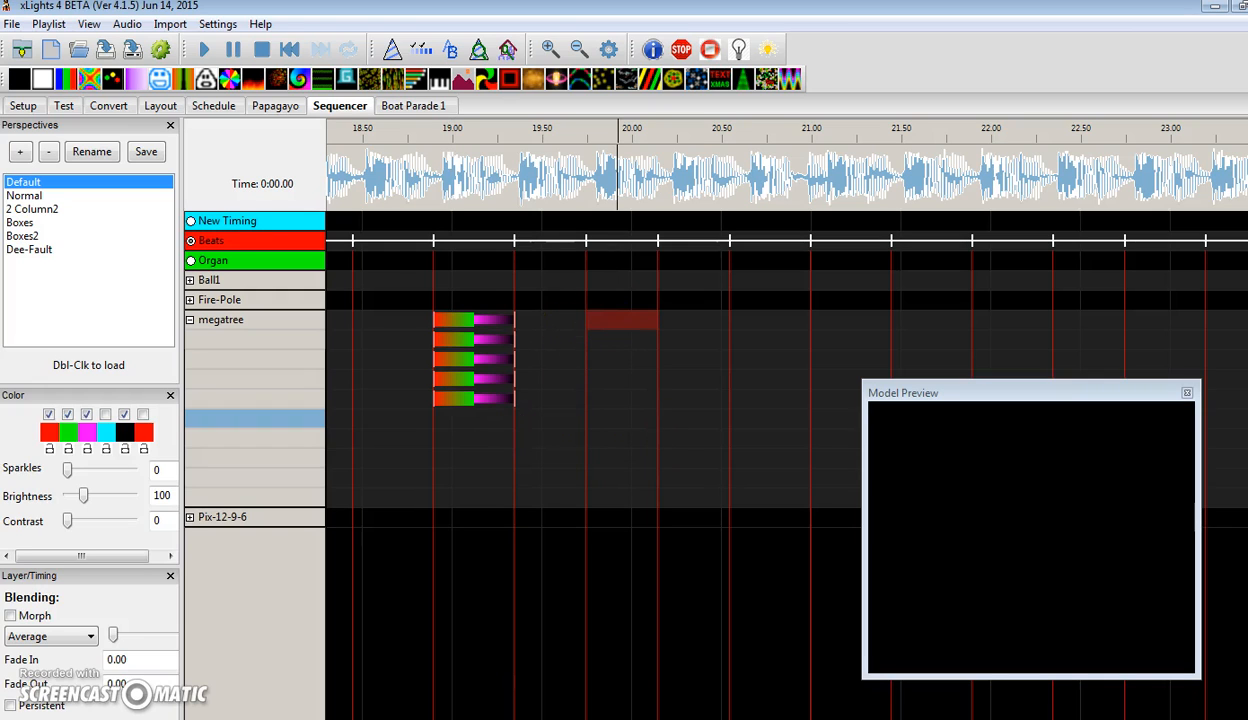
{"action": "right_click", "coordinate": [620, 320]}
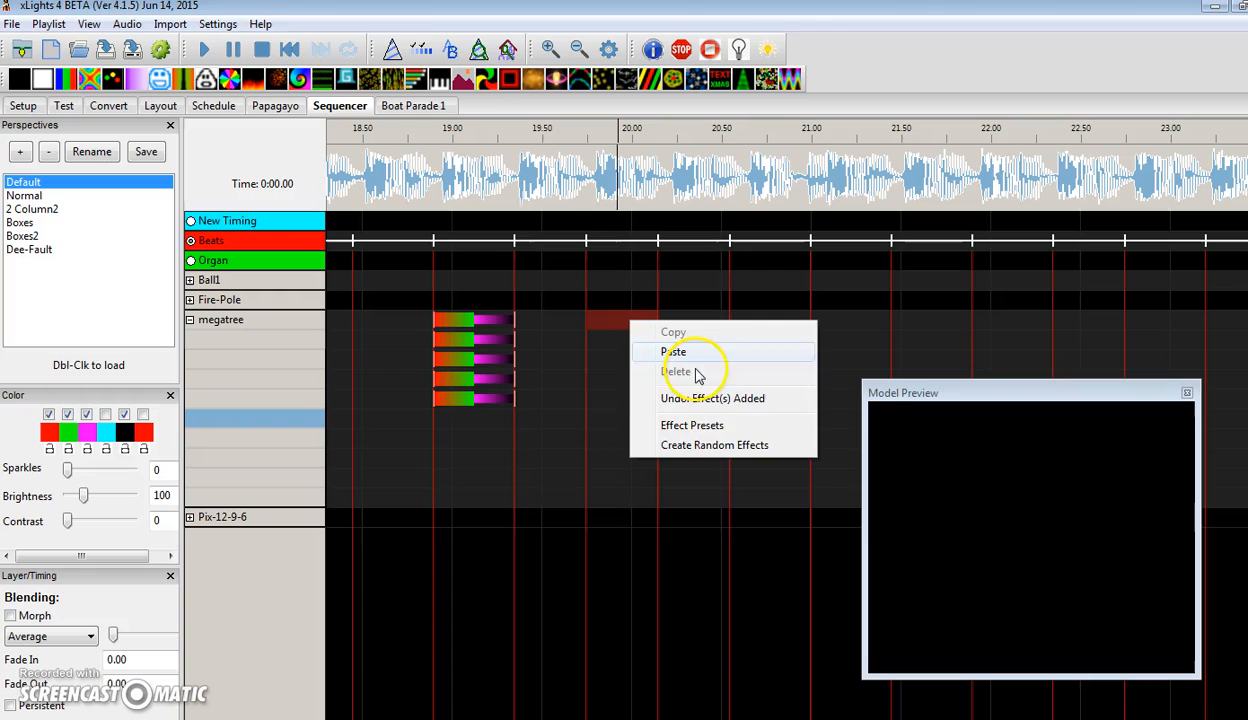
{"action": "left_click", "coordinate": [692, 424]}
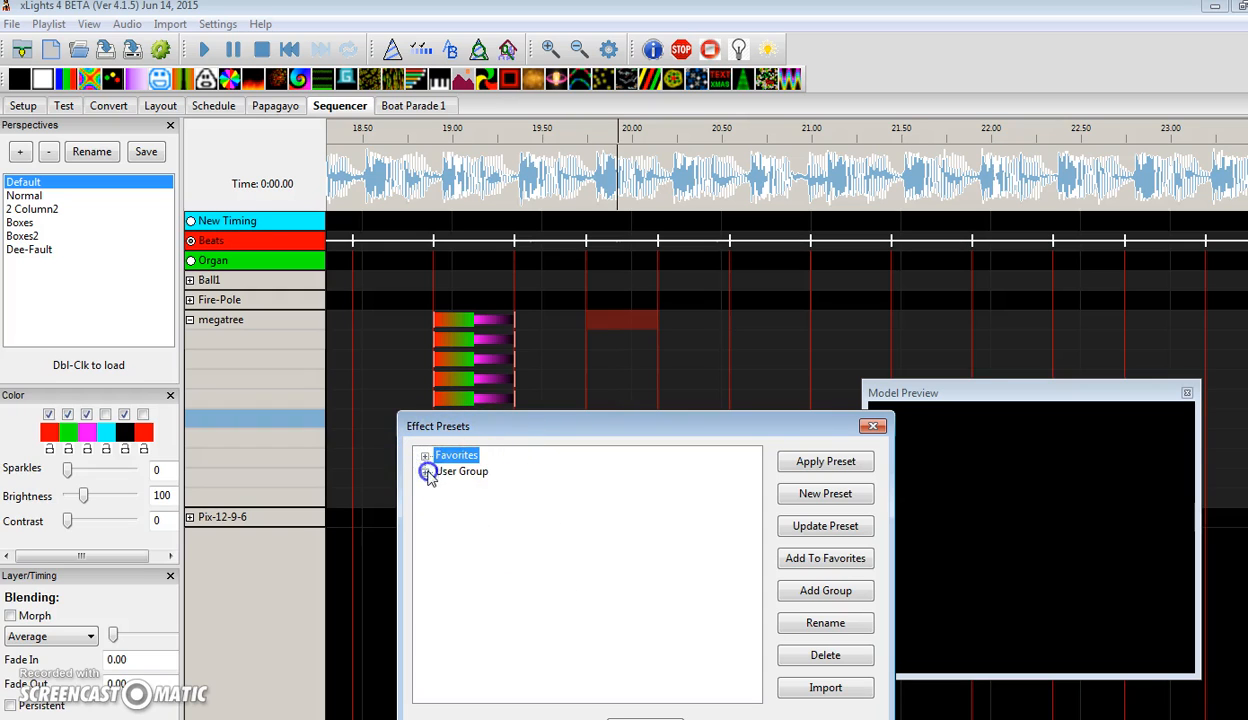
Save the selected megatree effects as a new Favorites preset named test
{"action": "left_click", "coordinate": [460, 472]}
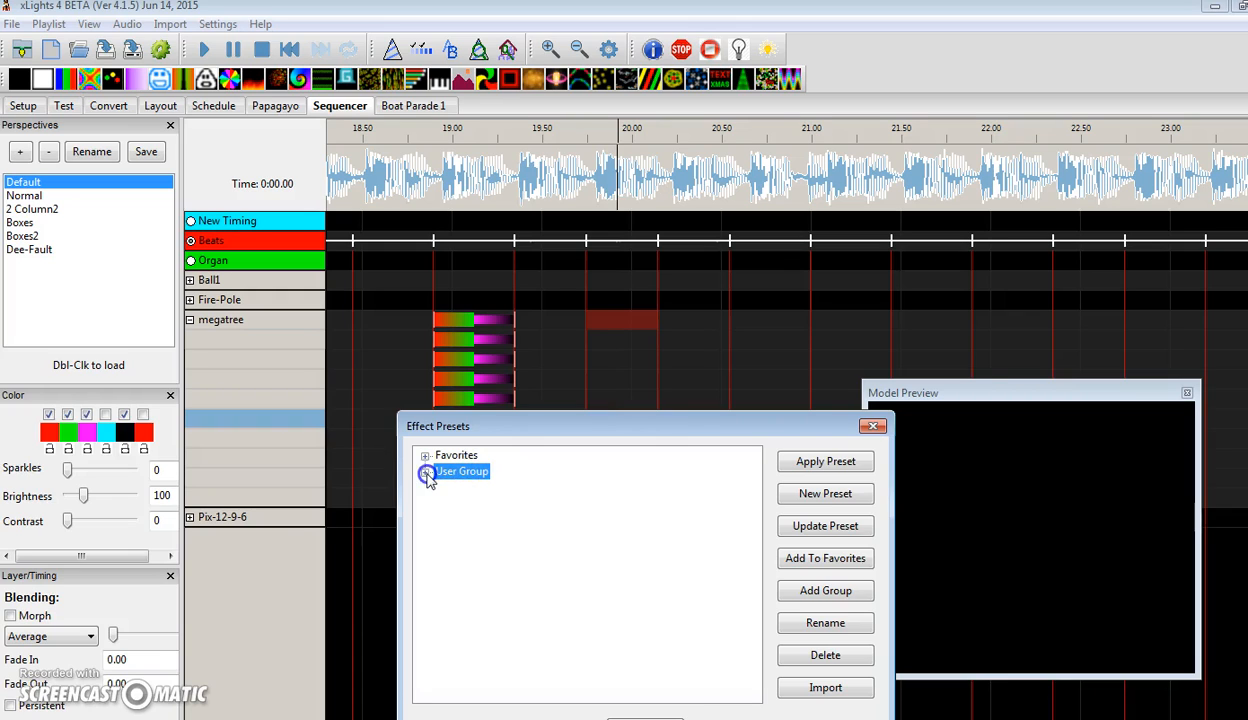
{"action": "left_click", "coordinate": [426, 472]}
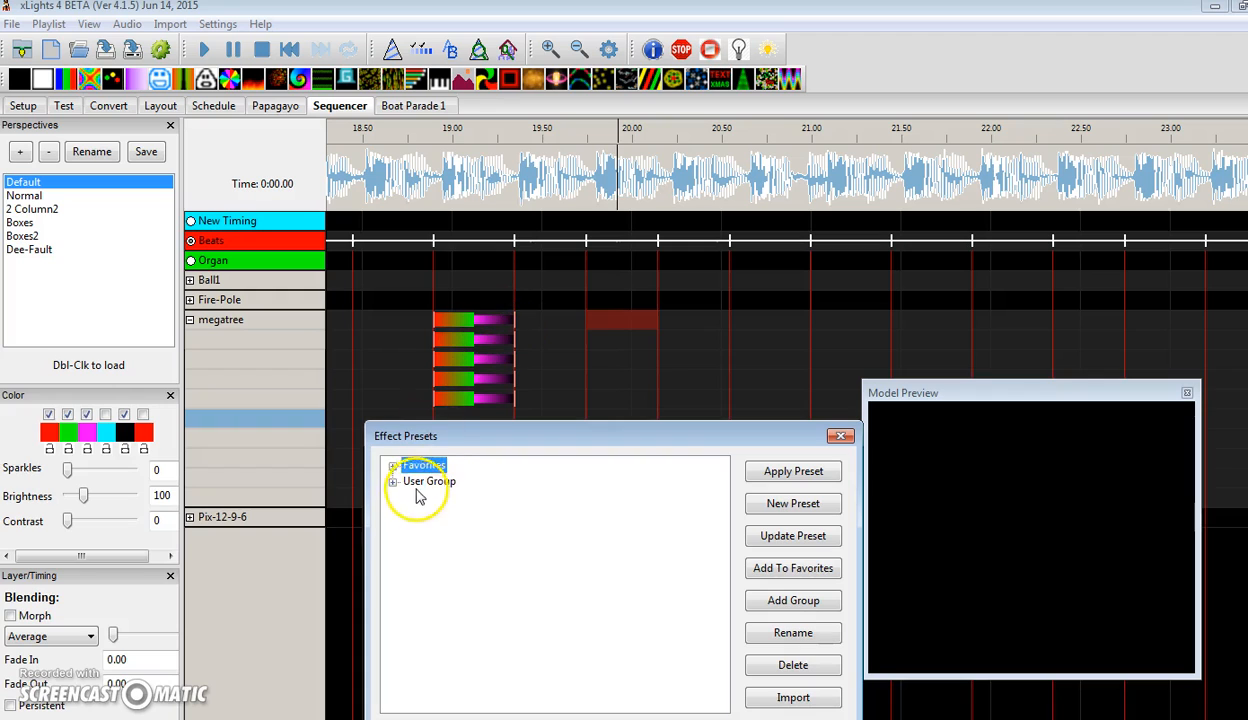
{"action": "left_click", "coordinate": [424, 464]}
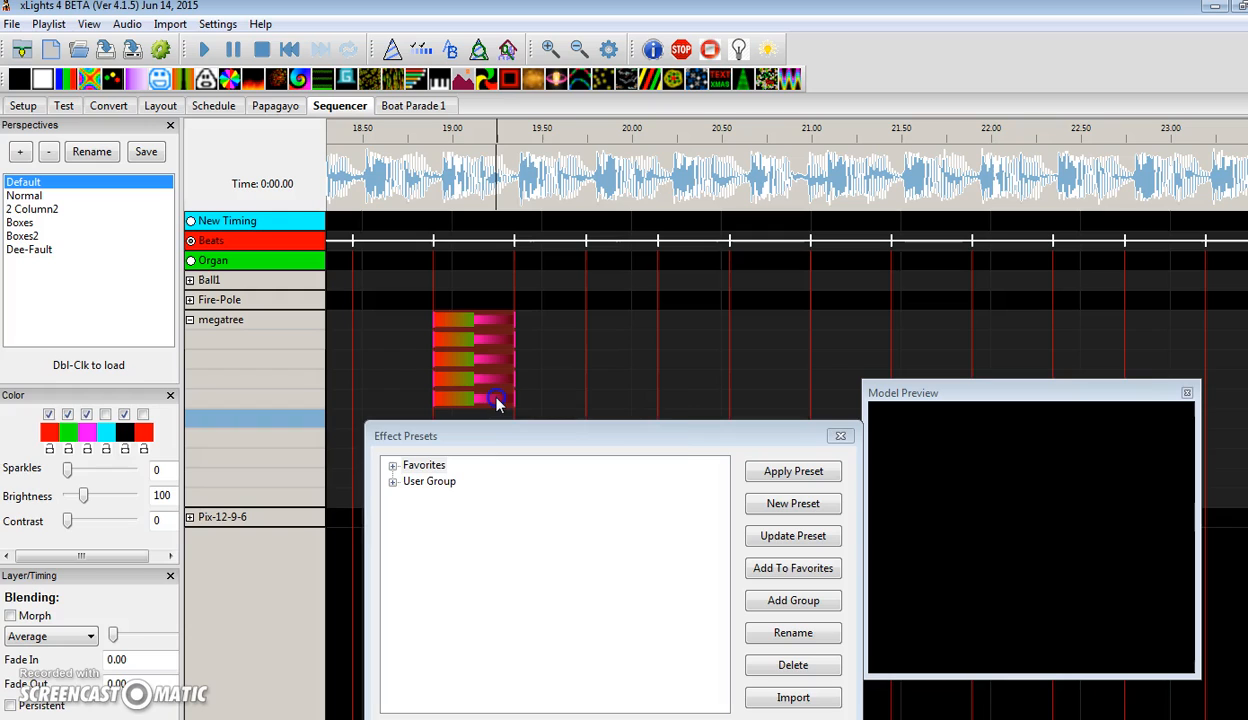
{"action": "left_click", "coordinate": [424, 464]}
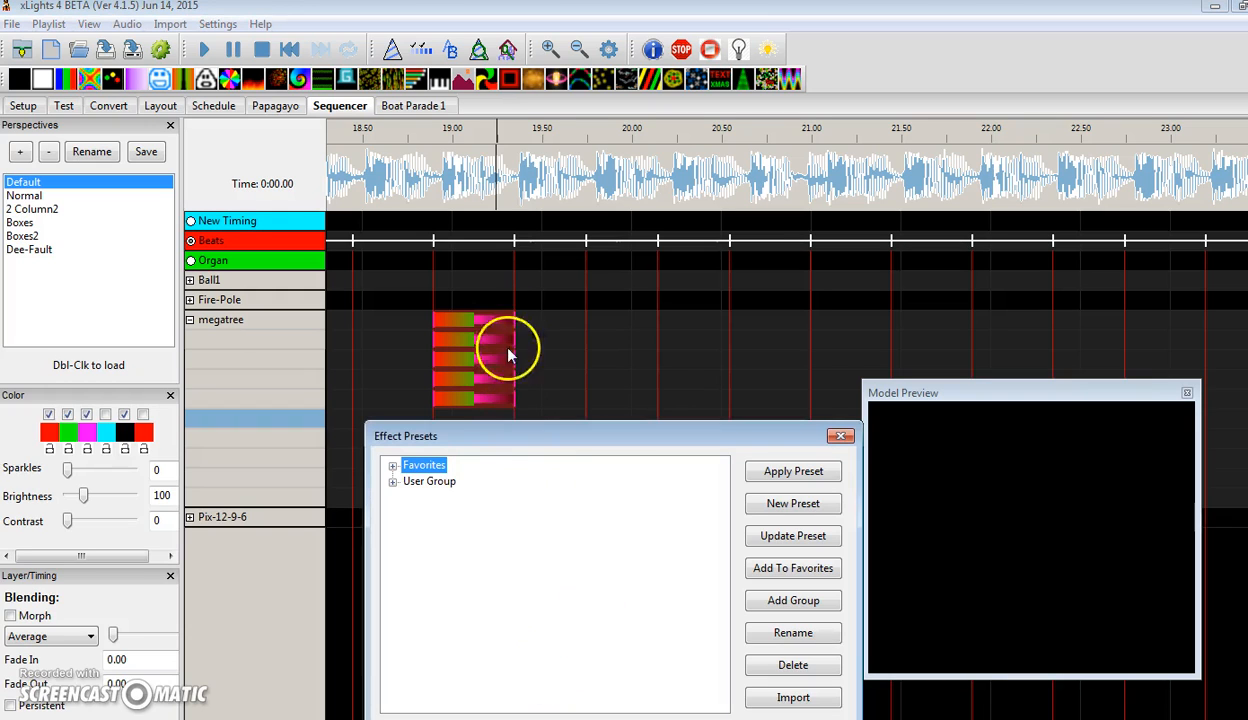
{"action": "left_click", "coordinate": [792, 504]}
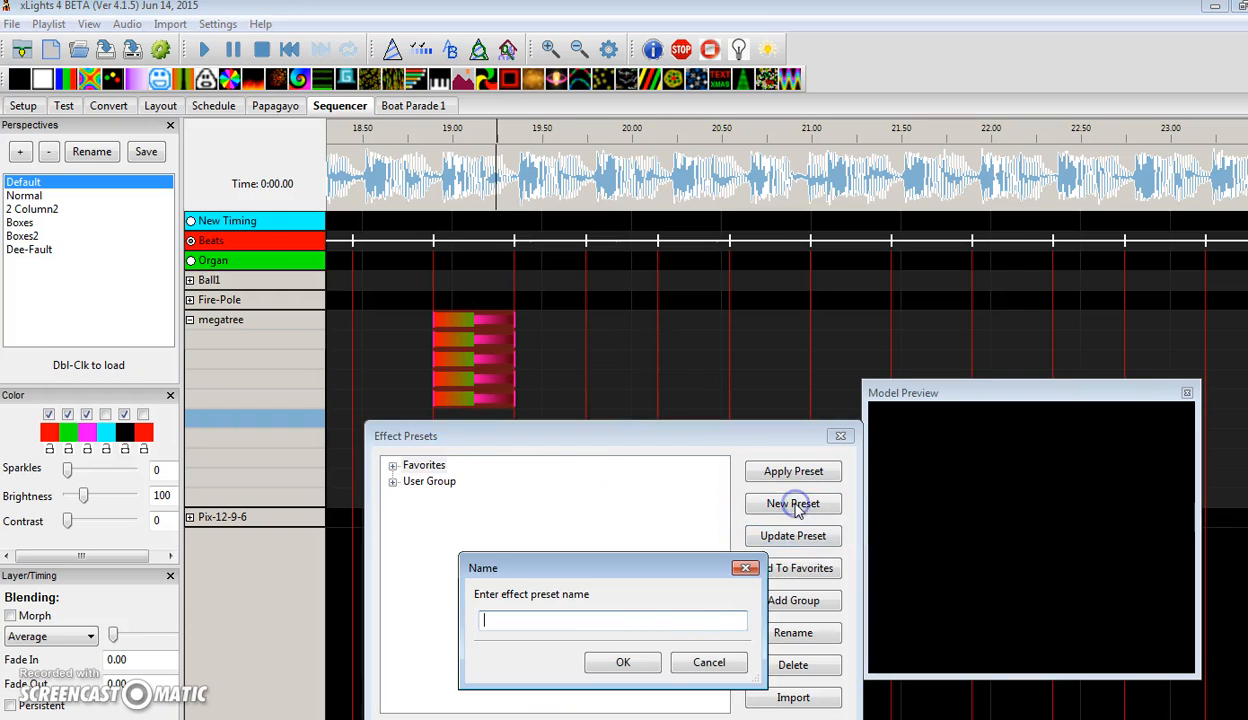
{"action": "type", "text": "test"}
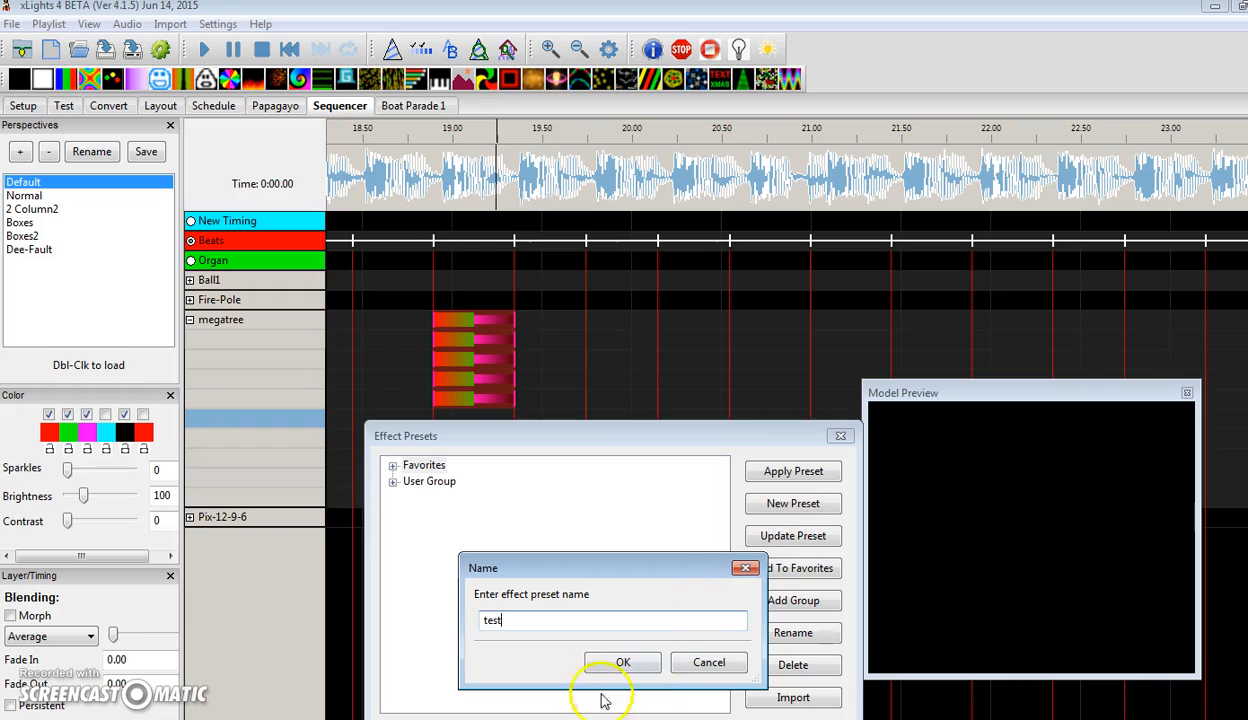
{"action": "left_click", "coordinate": [622, 662]}
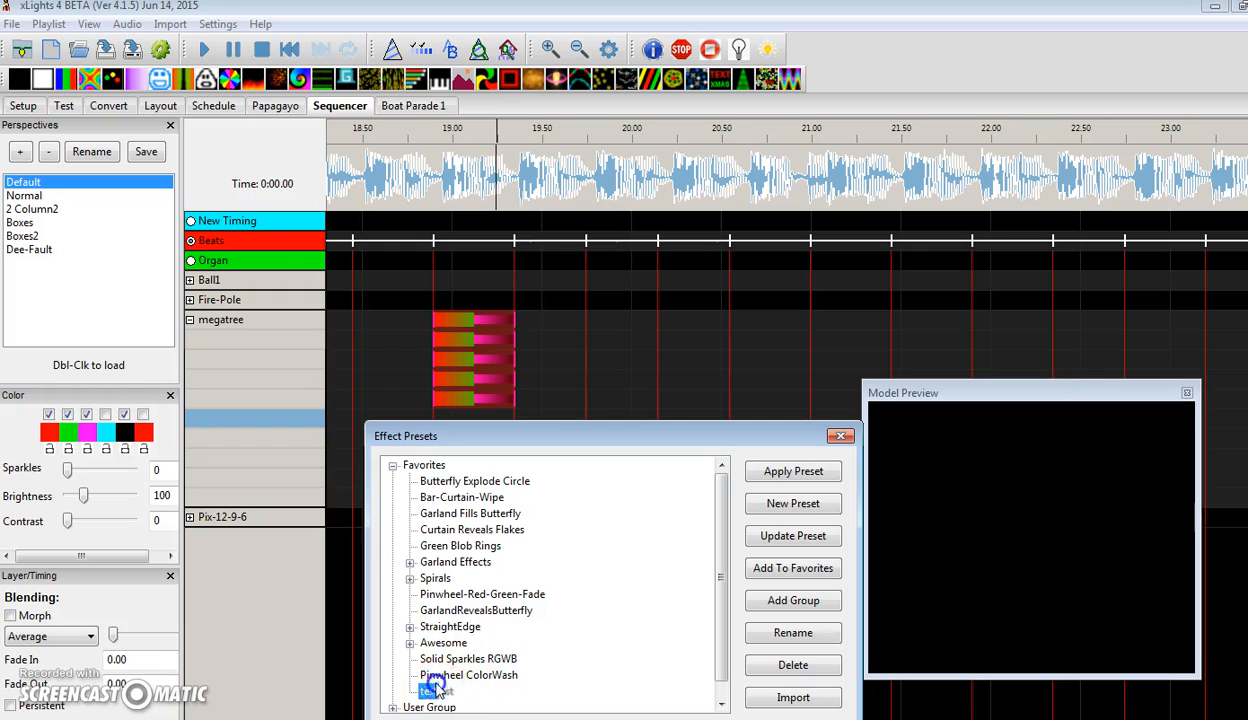
Apply Phaser down Rainbow from StraightEdge to the empty span and preview it
{"action": "left_click", "coordinate": [474, 480]}
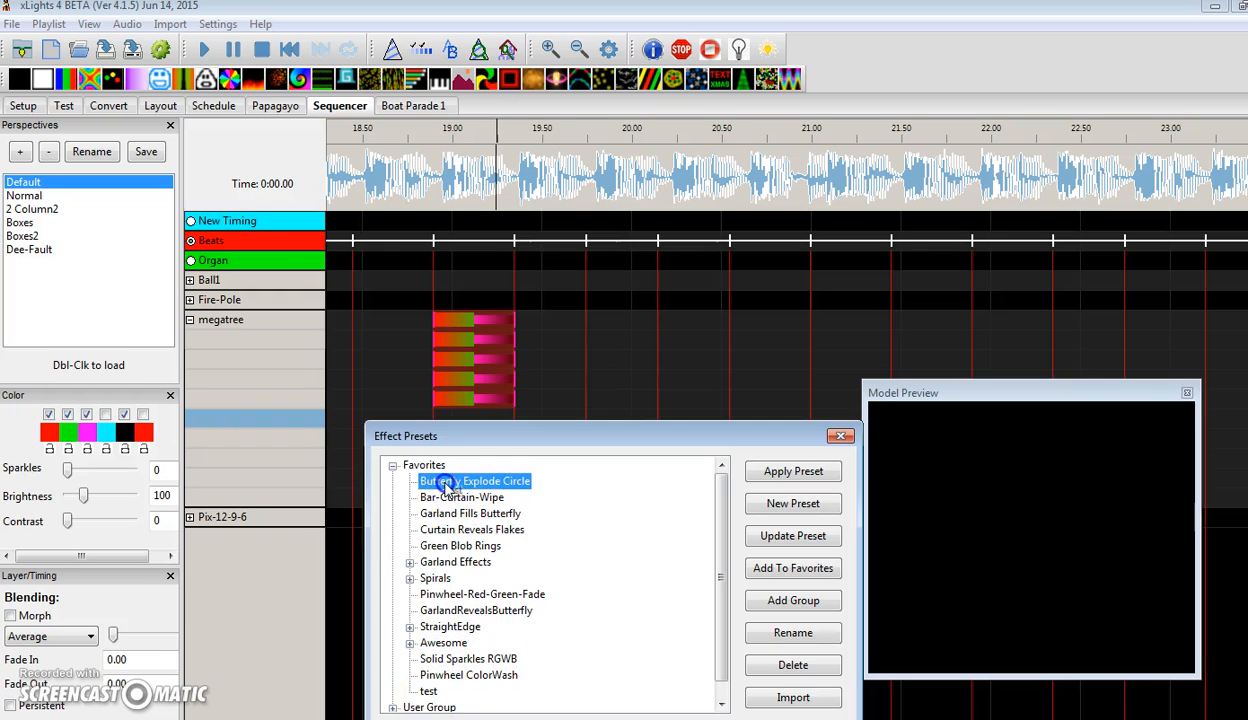
{"action": "left_click", "coordinate": [444, 642]}
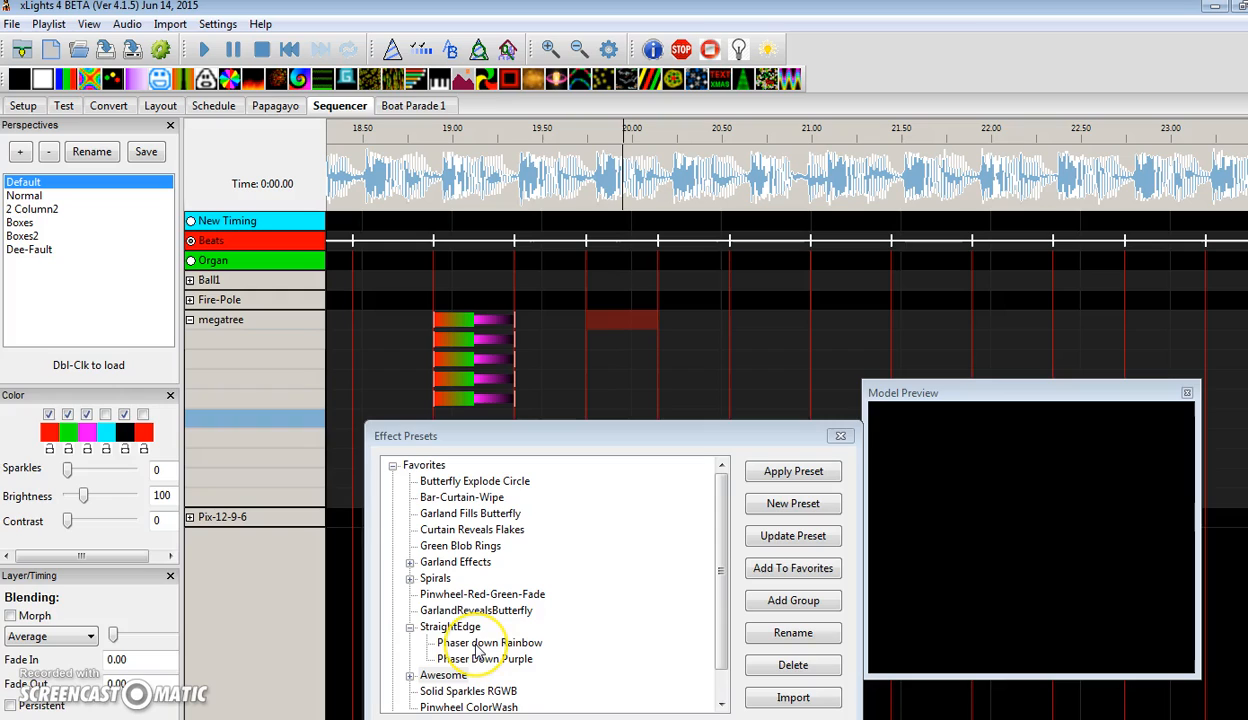
{"action": "left_click", "coordinate": [488, 642]}
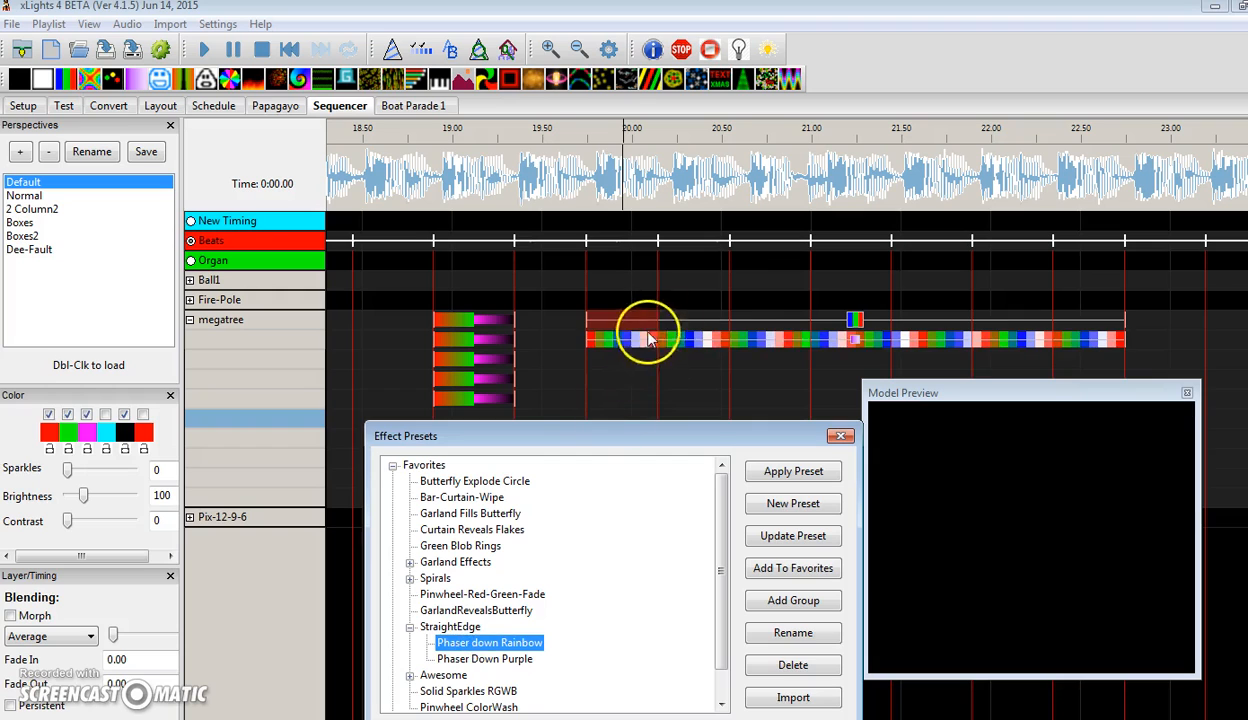
{"action": "left_click", "coordinate": [792, 472]}
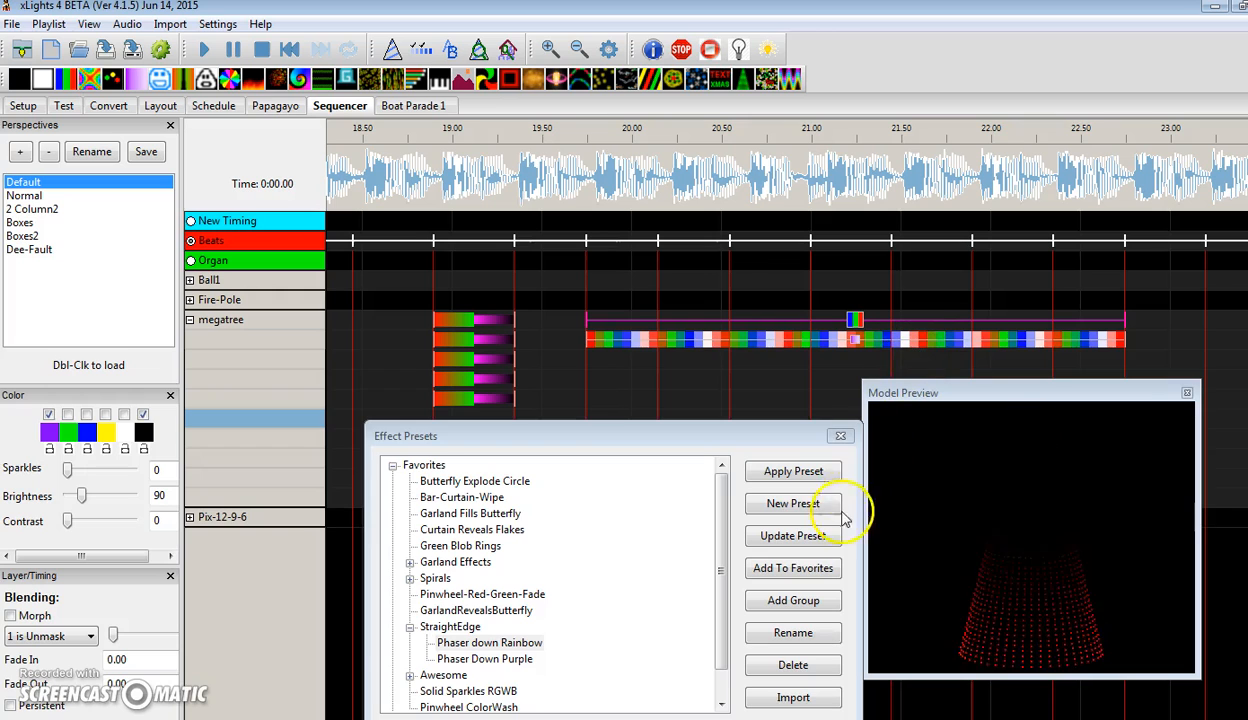
{"action": "left_click", "coordinate": [792, 472]}
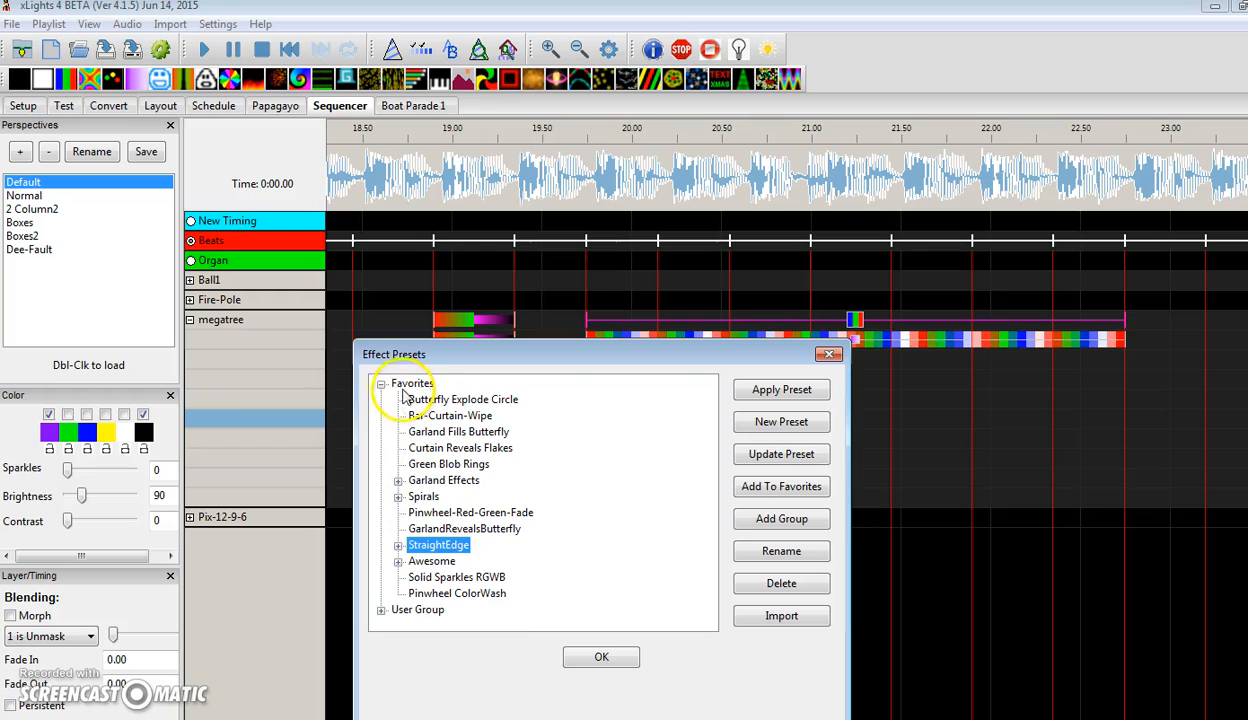
{"action": "left_click", "coordinate": [410, 384]}
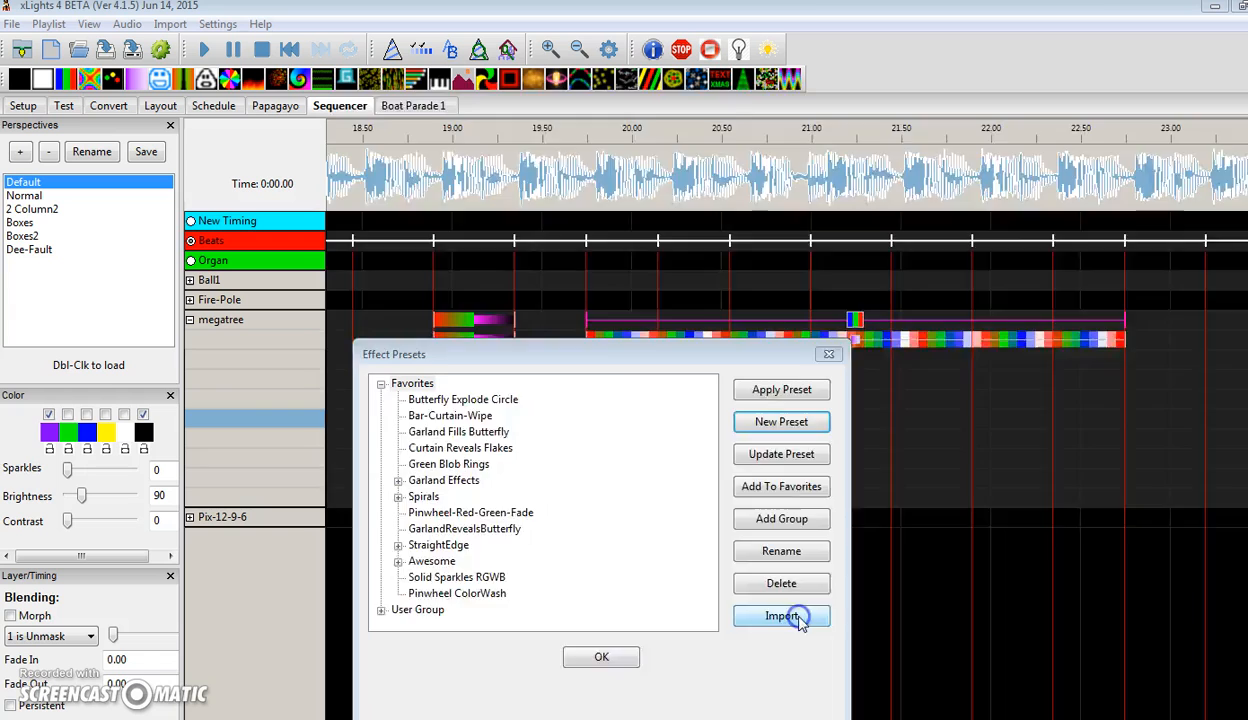
{"action": "left_click", "coordinate": [780, 616]}
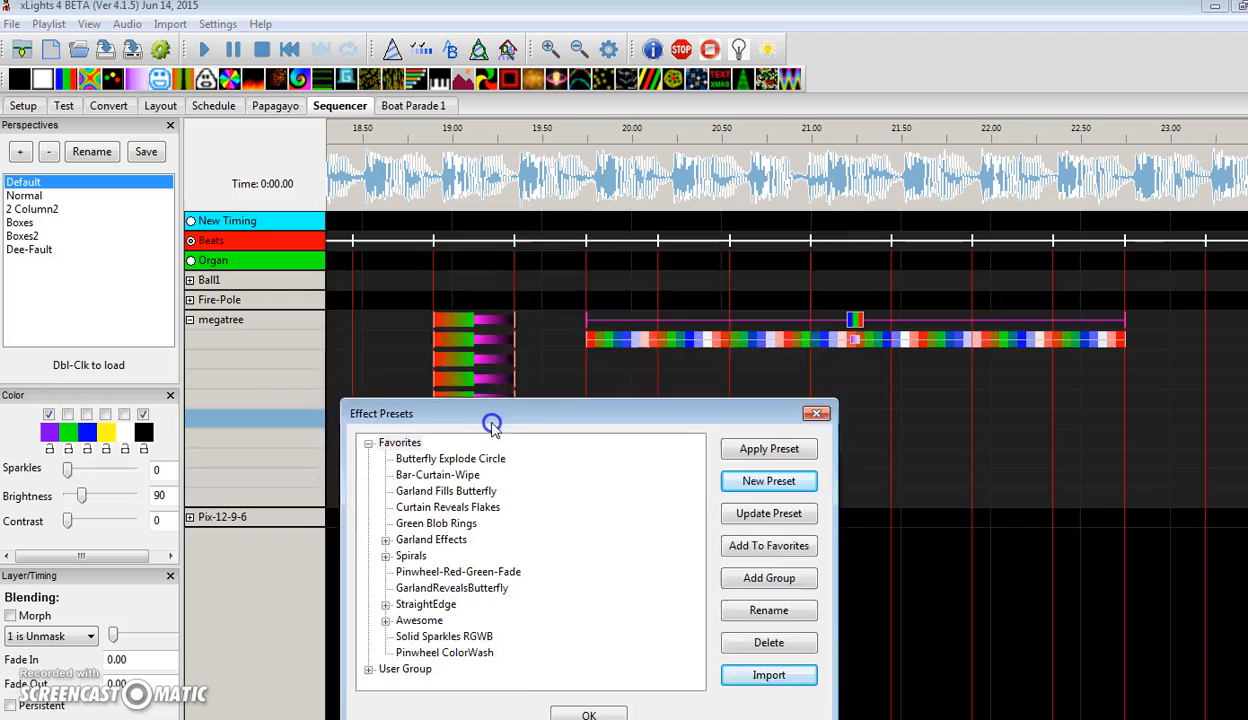
{"action": "left_click_drag", "start_coordinate": [492, 412], "coordinate": [518, 284]}
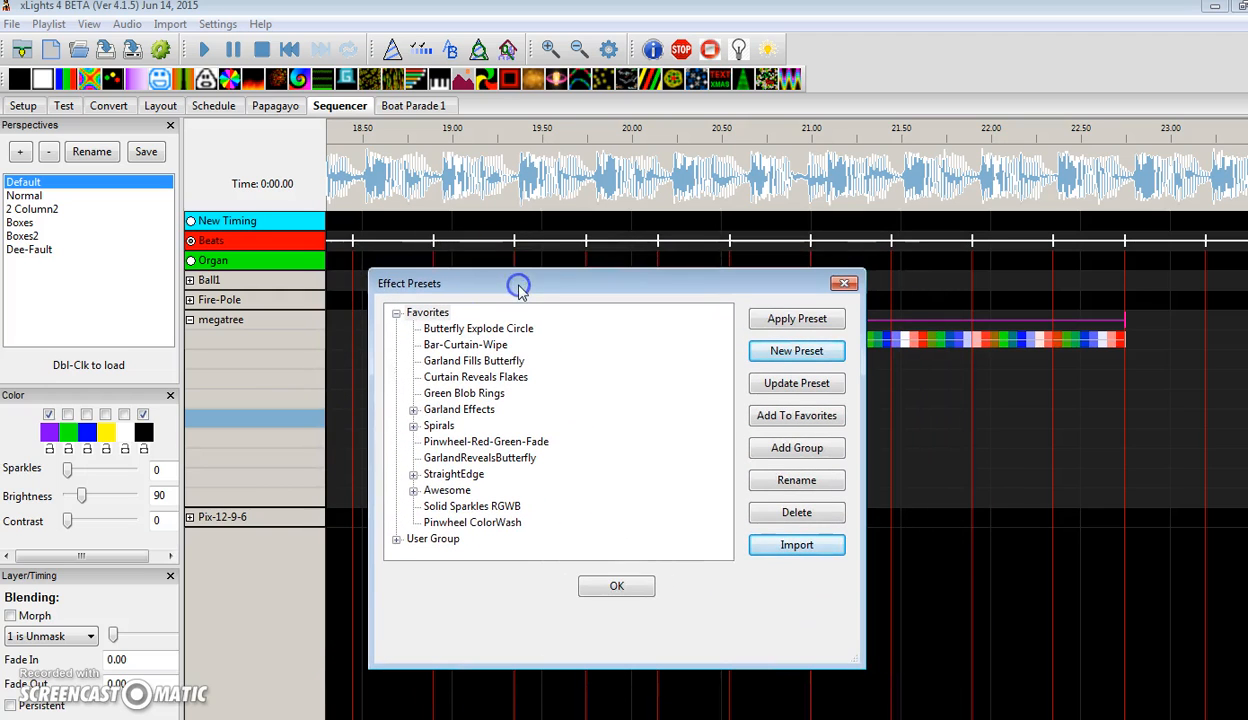